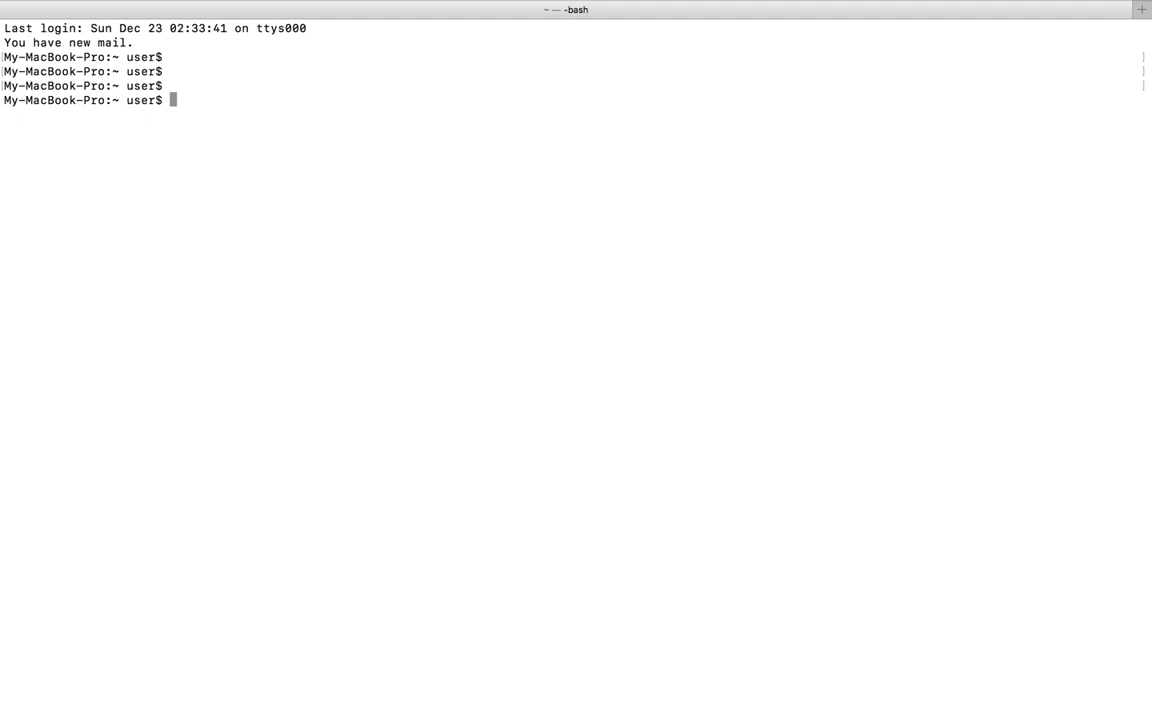
# Leave a commented-out '#brew install python' note at the bash prompt.
pyautogui.write('#brew insta')
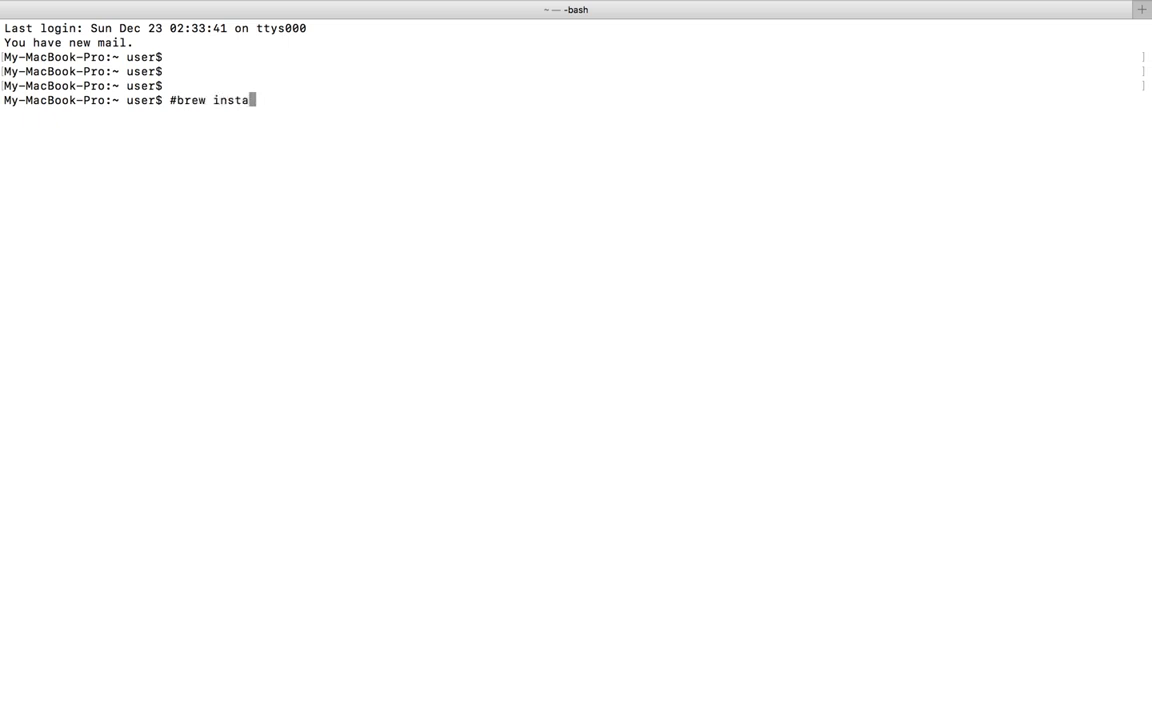
pyautogui.write('ll python')
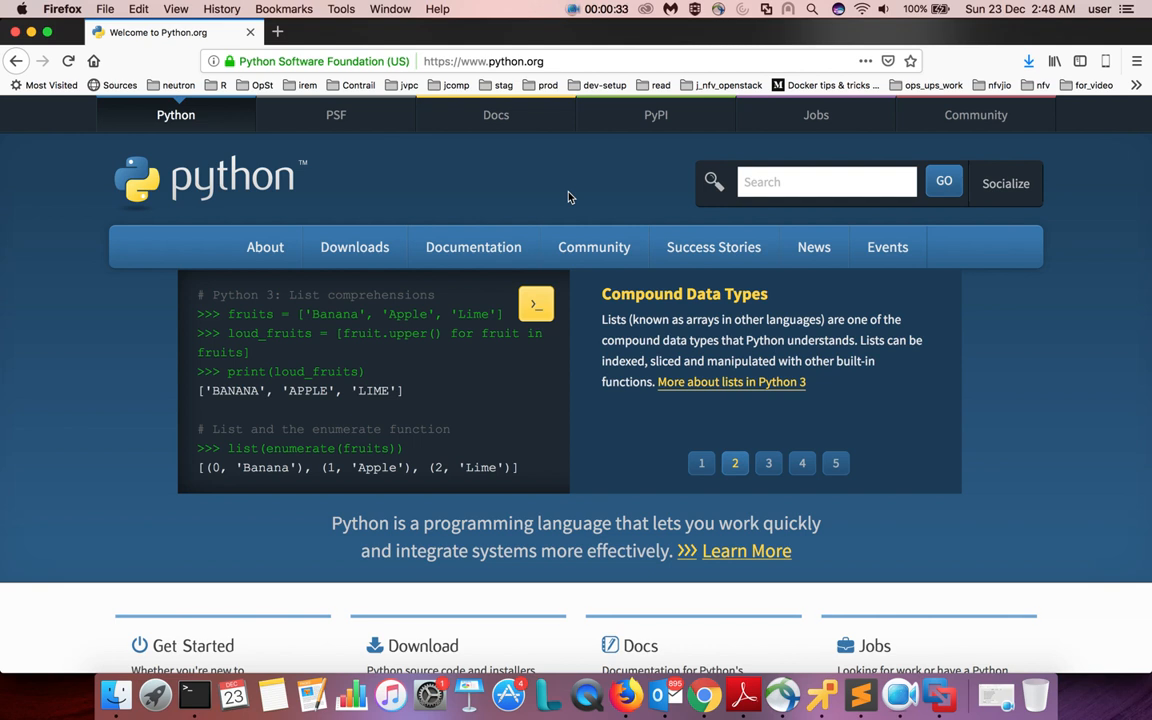
# Switch to the python37 folder holding the downloaded python-3.7.1-macosx10.9.pkg installer.
pyautogui.click(354, 248)
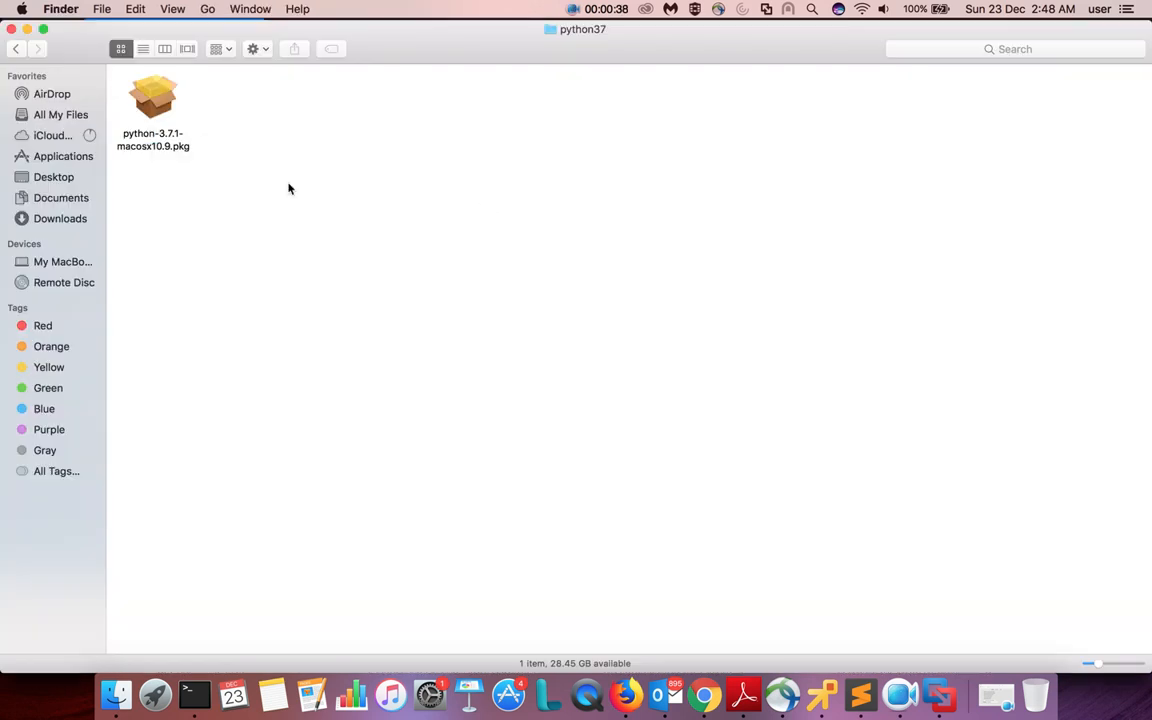
pyautogui.moveTo(170, 144)
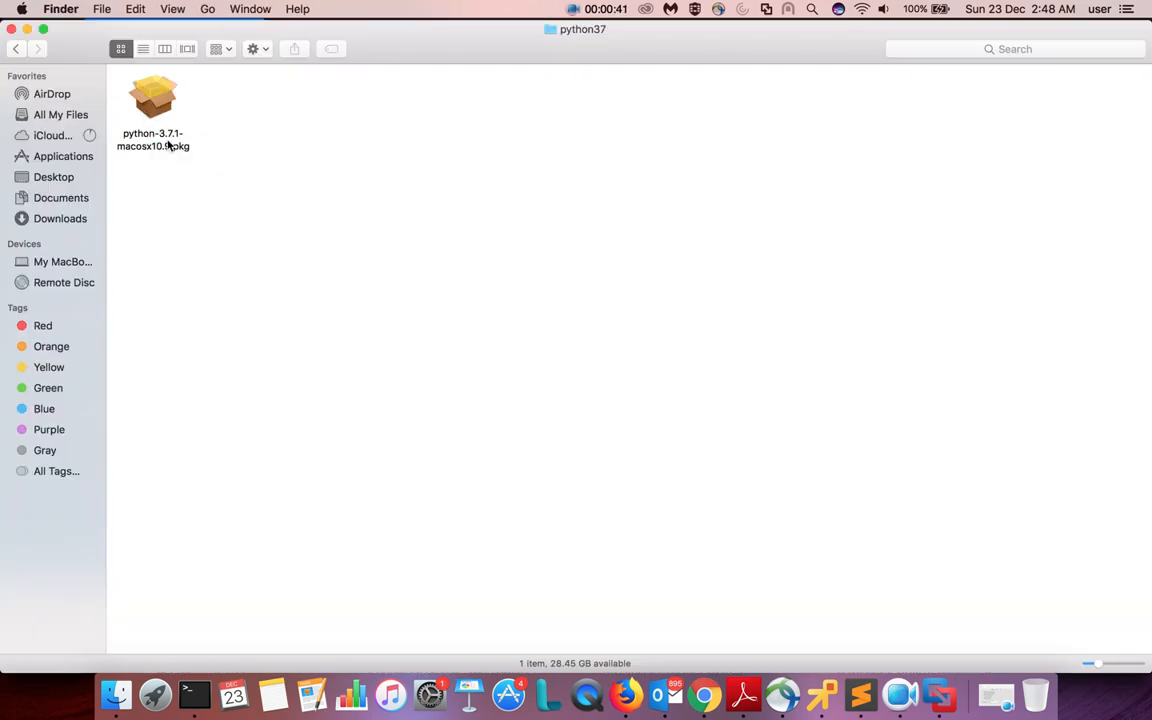
# Run the Python 3.7.1 .pkg installer: continue, agree to the license, install on Macintosh HD, authorize with the password.
pyautogui.doubleClick(152, 100)
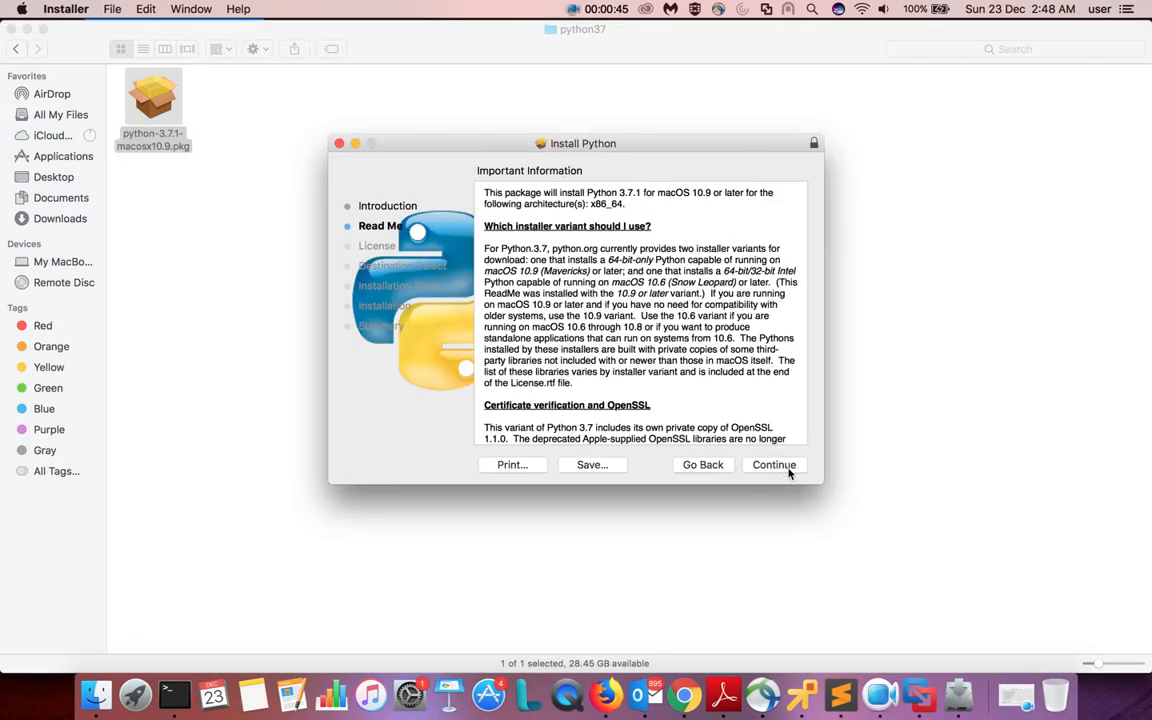
pyautogui.click(772, 464)
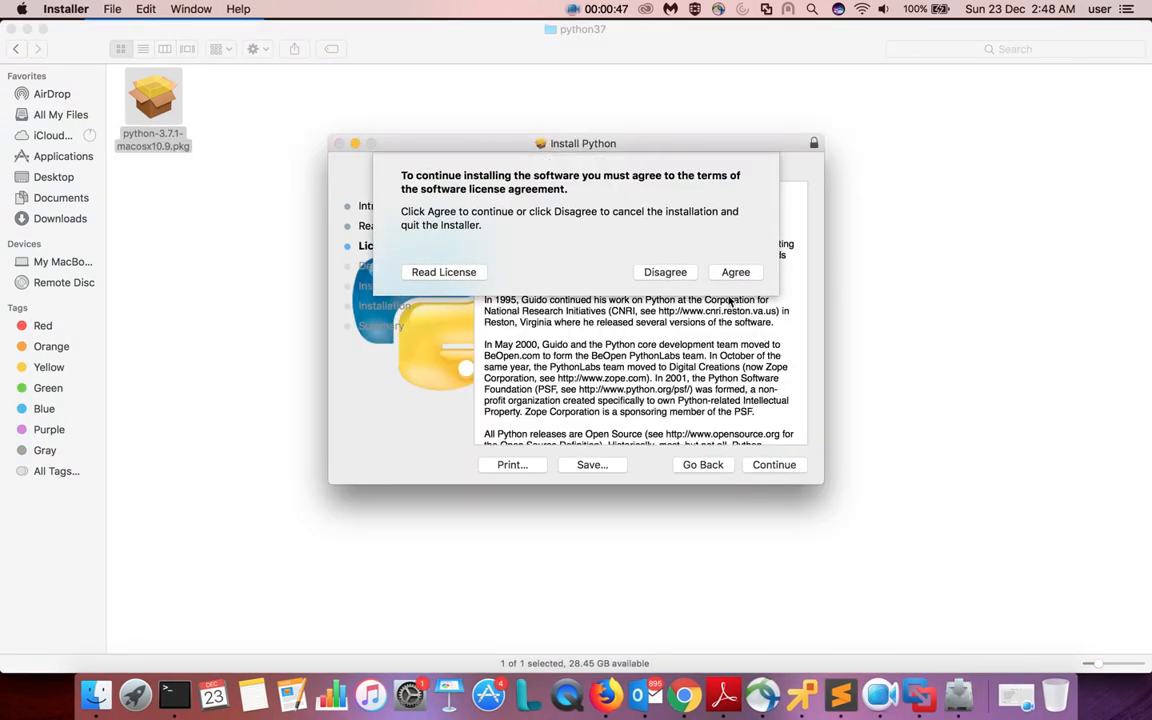
pyautogui.click(736, 272)
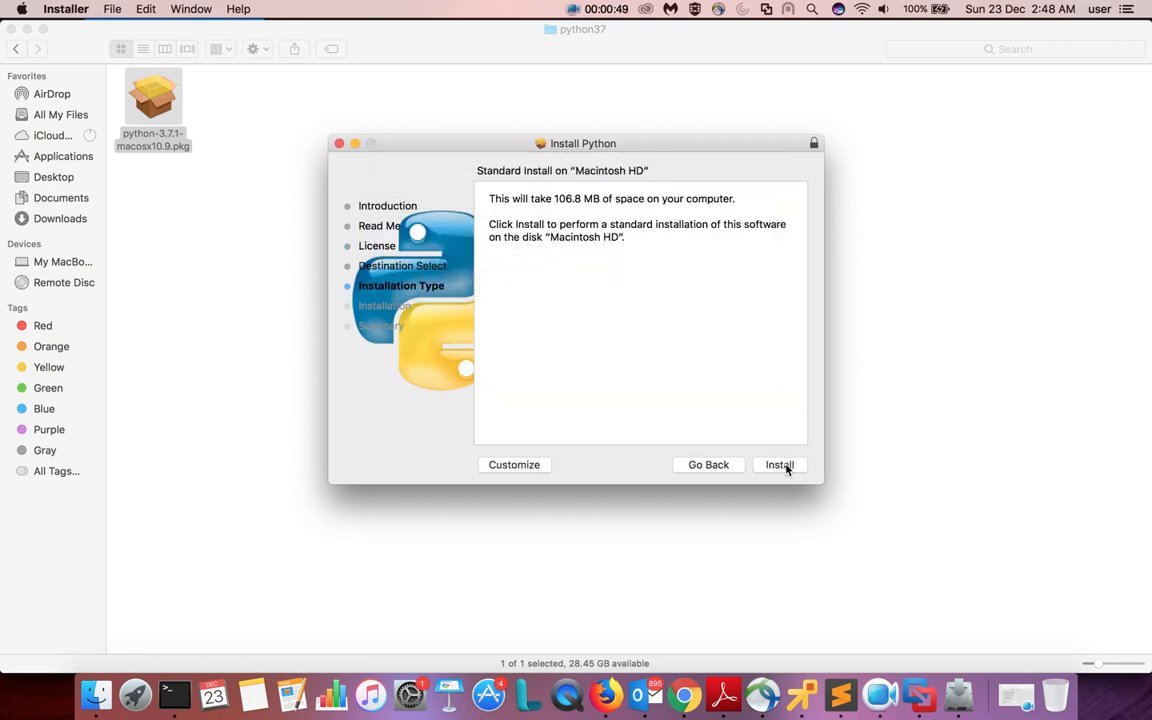
pyautogui.click(780, 464)
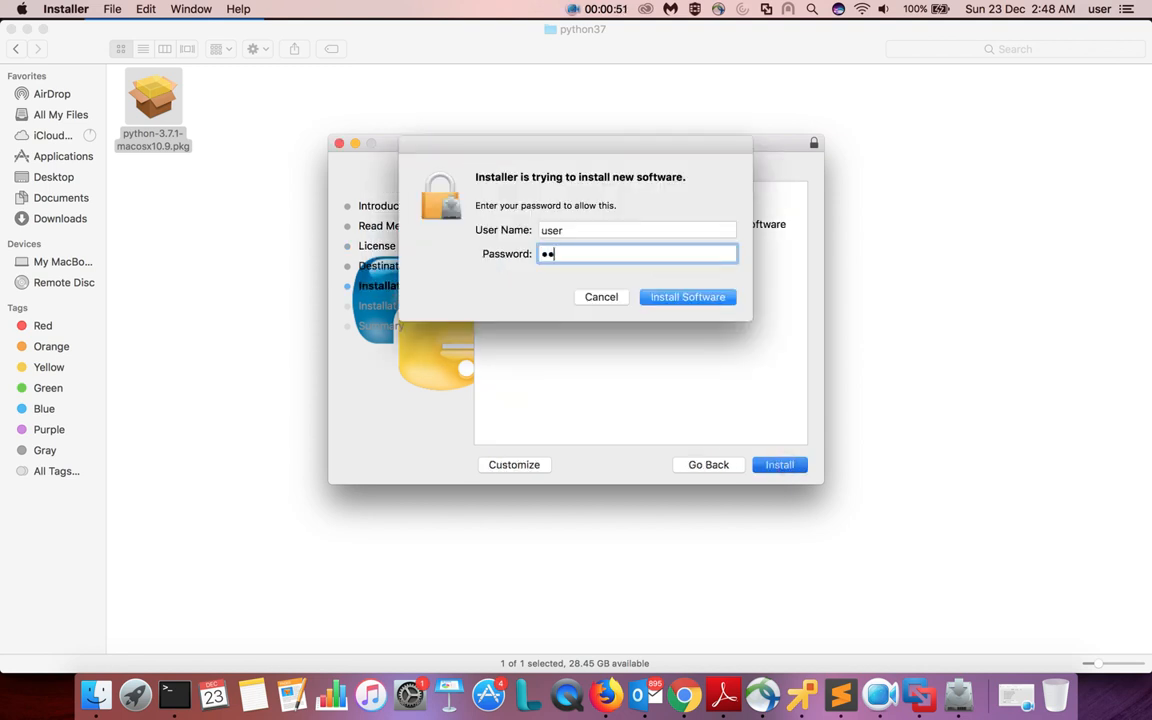
pyautogui.click(688, 296)
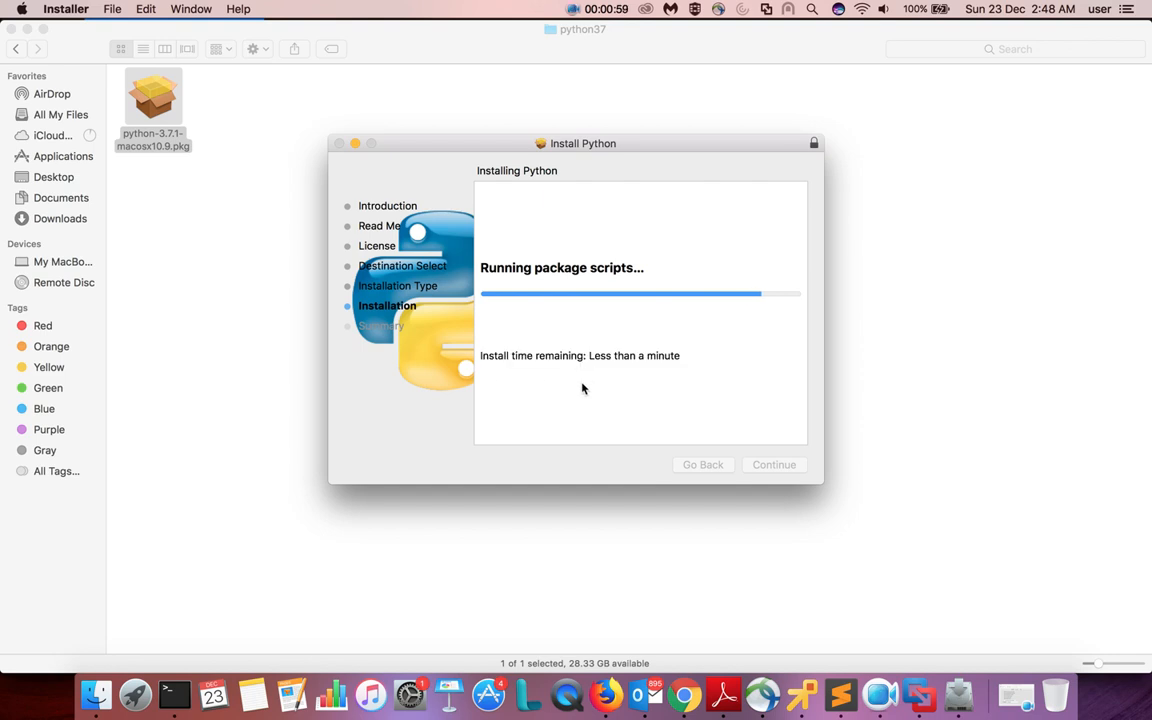
pyautogui.moveTo(174, 692)
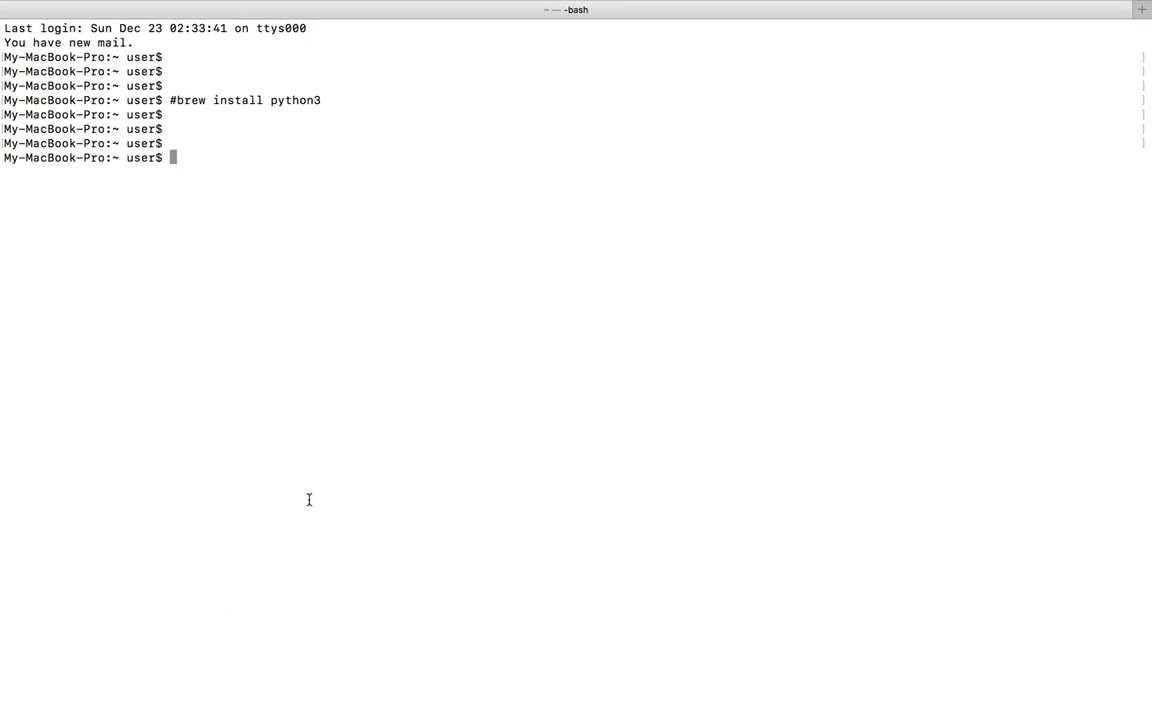
# Dismiss the new Python 3.7 Finder window and close the installer after it succeeds.
pyautogui.write('py')
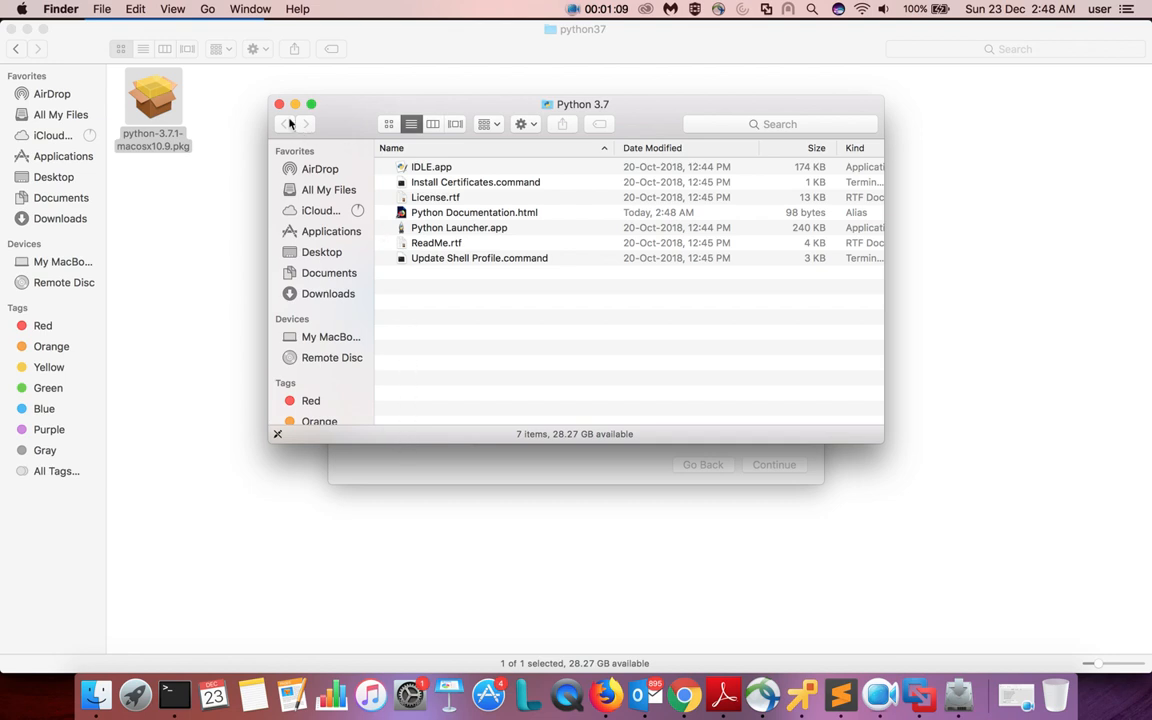
pyautogui.click(280, 104)
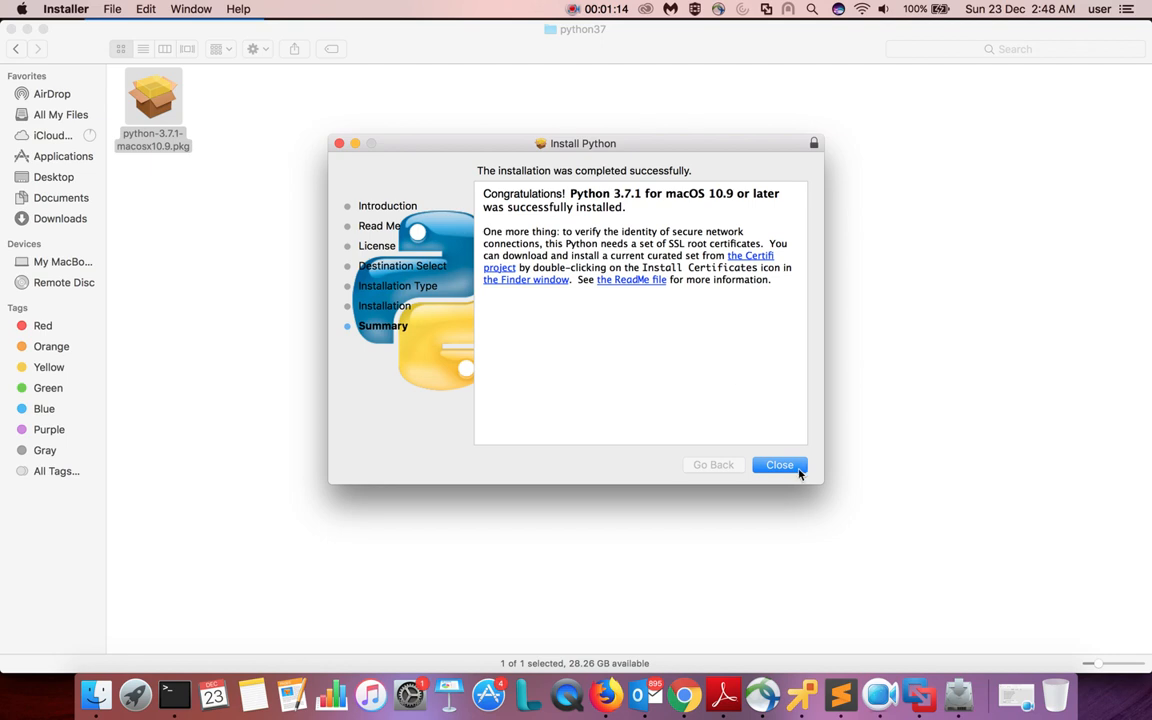
pyautogui.click(780, 464)
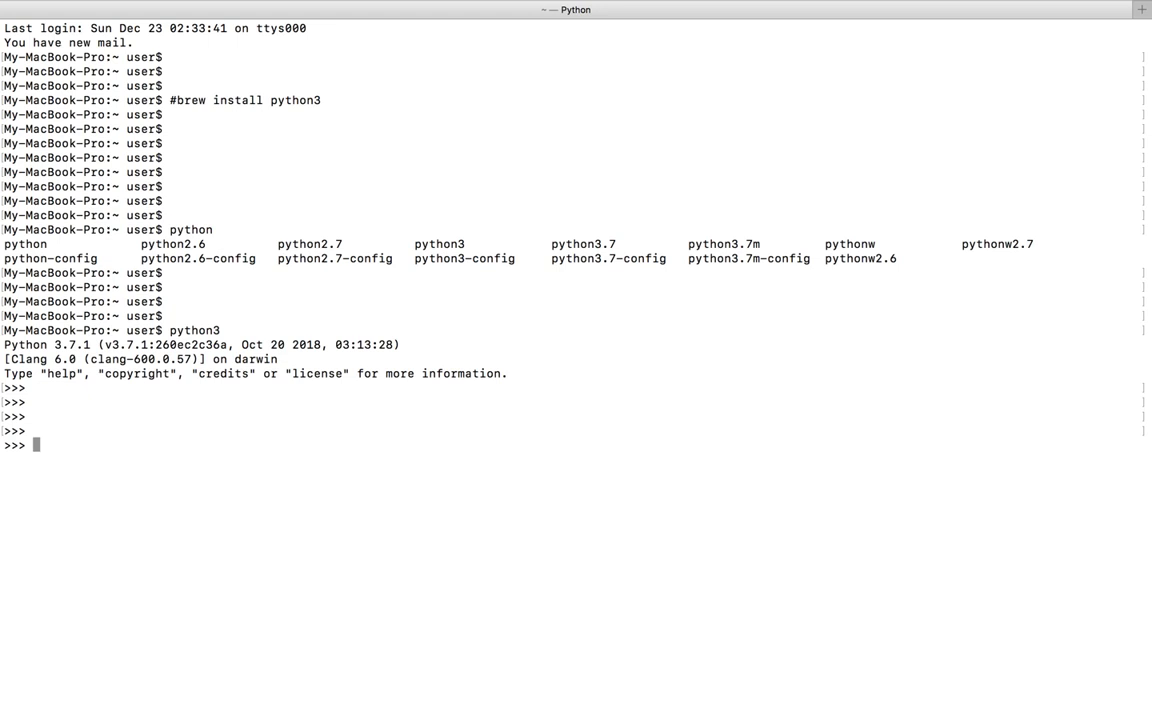
# Confirm the python3 banner shows 3.7.1, then leave the interpreter with quit().
pyautogui.doubleClick(72, 344)
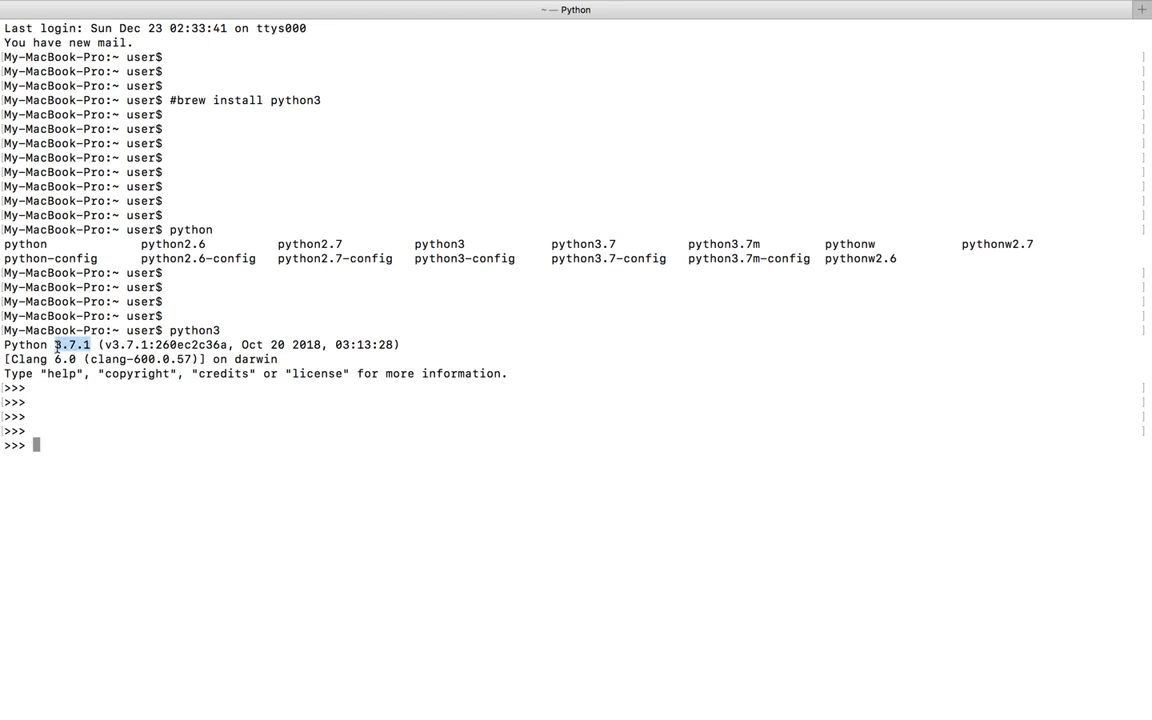
pyautogui.write('q')
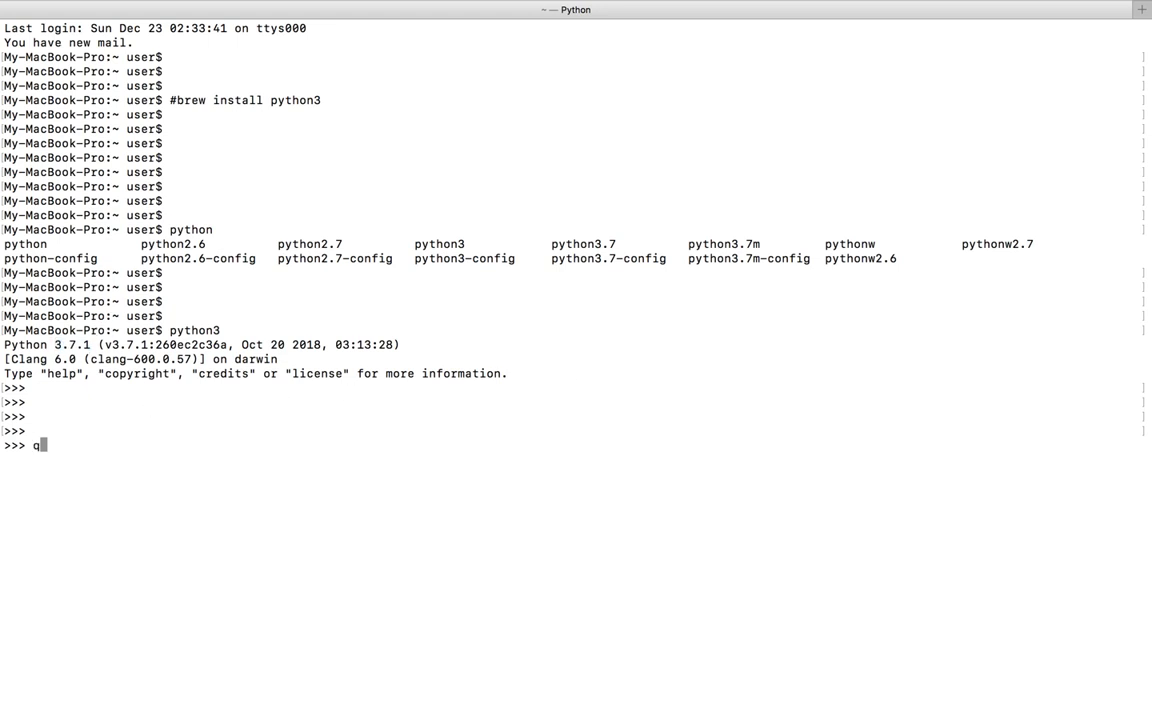
pyautogui.write('uit()')
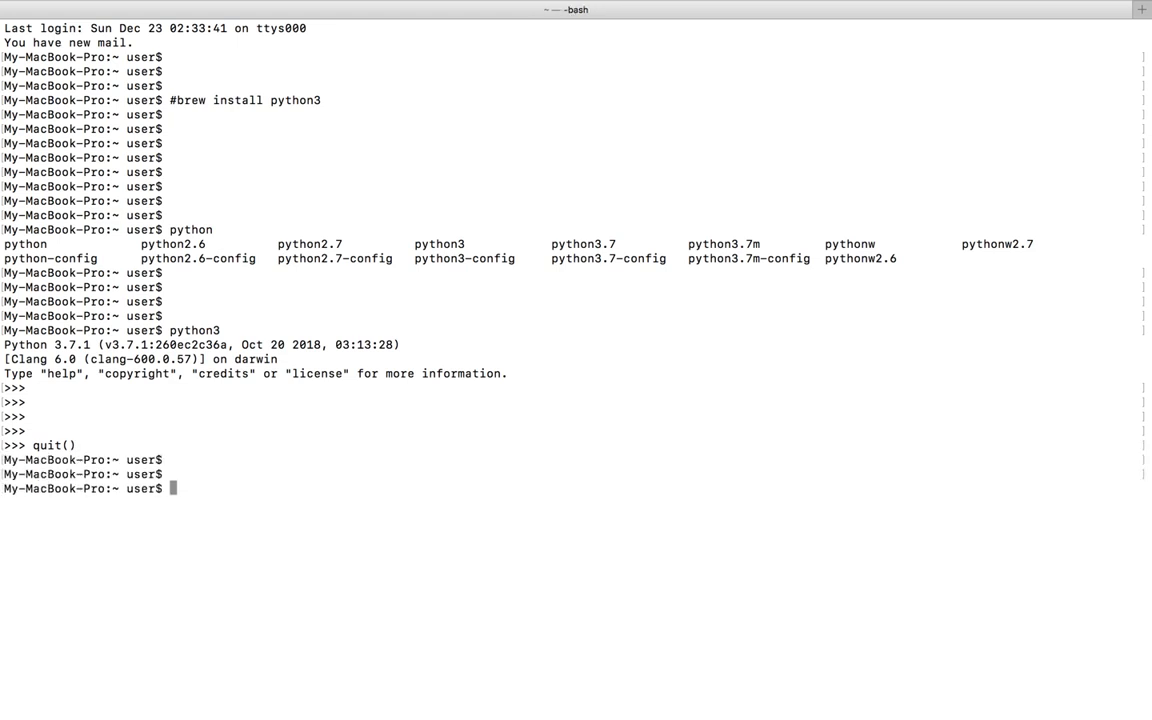
# List the available pip commands via Tab completion and note pip3 among them.
pyautogui.write('pip')
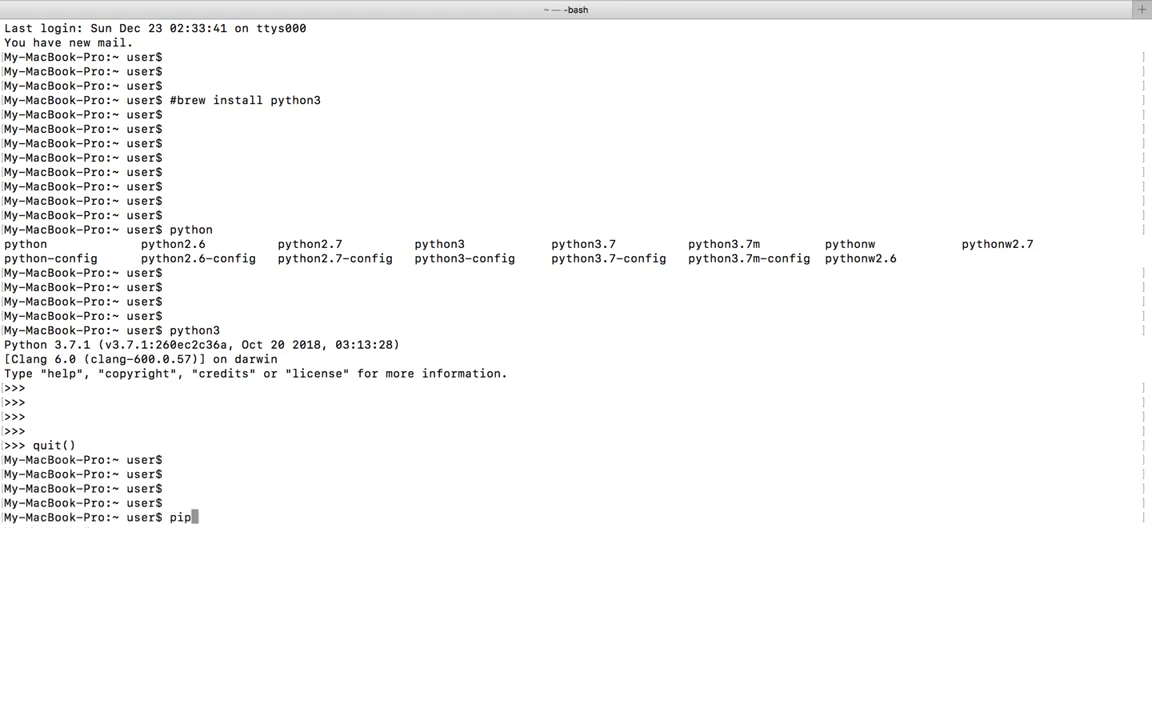
pyautogui.press('Tab')
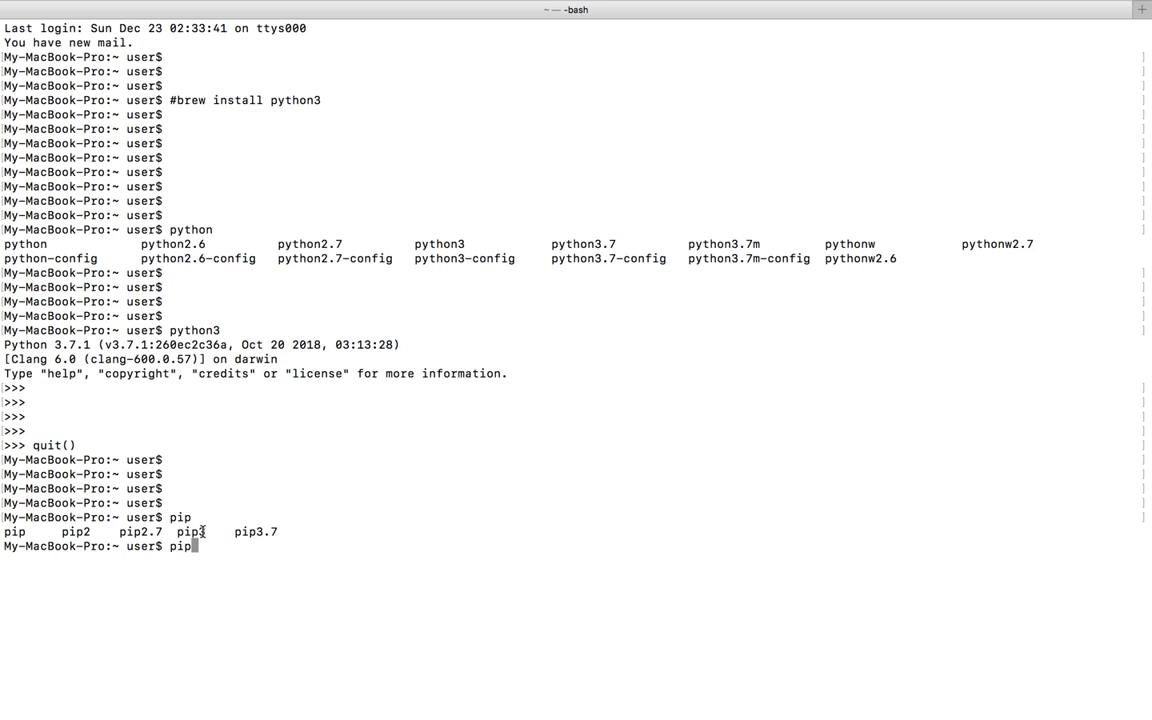
pyautogui.doubleClick(188, 532)
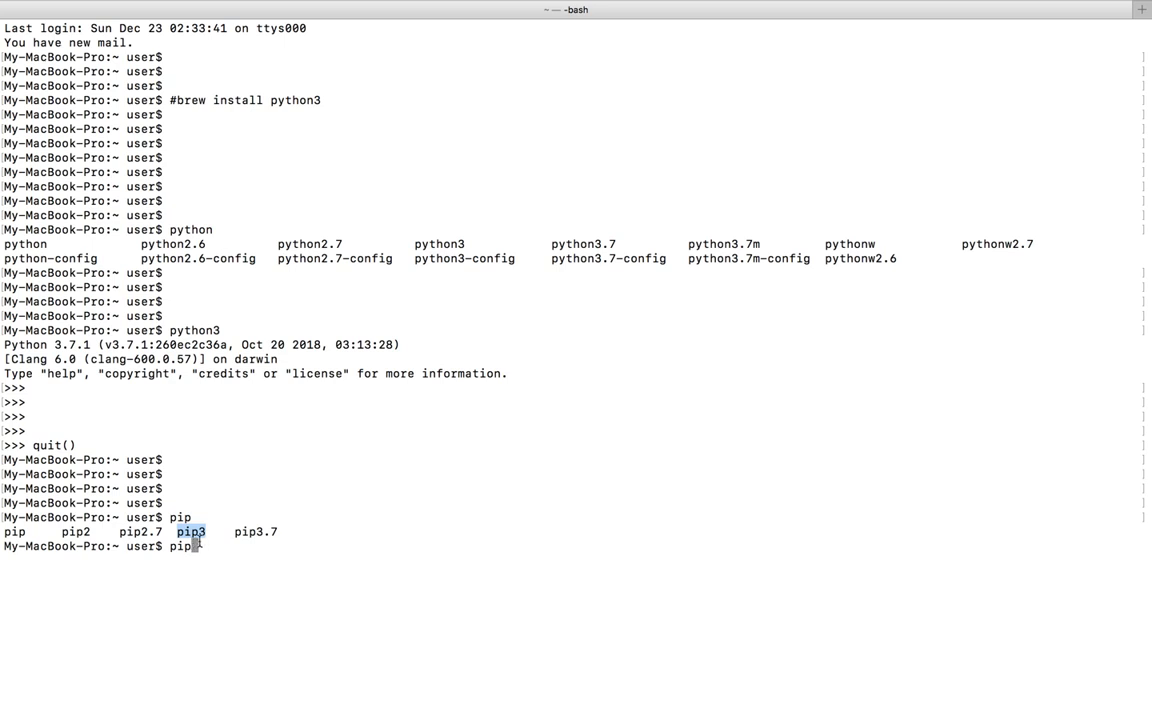
pyautogui.moveTo(304, 612)
pyautogui.write('3 --')
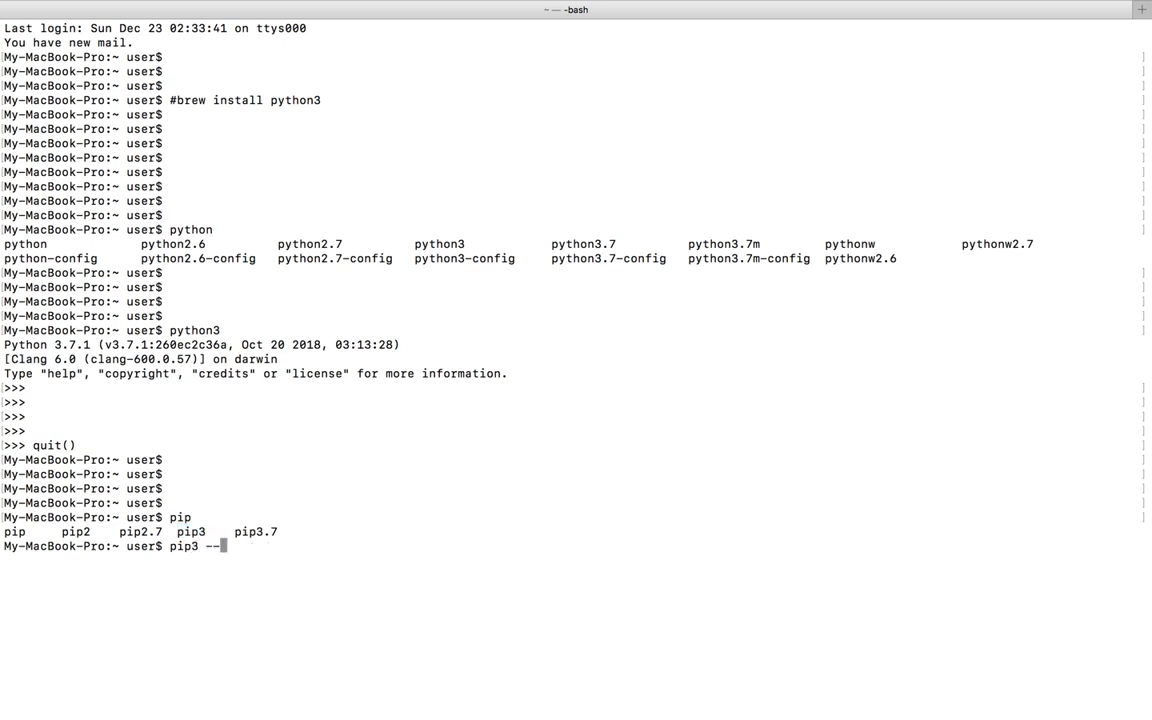
# Run pip3 --version and note pip 10.0.1 tied to python3.7 in the Library frameworks path.
pyautogui.write('version')
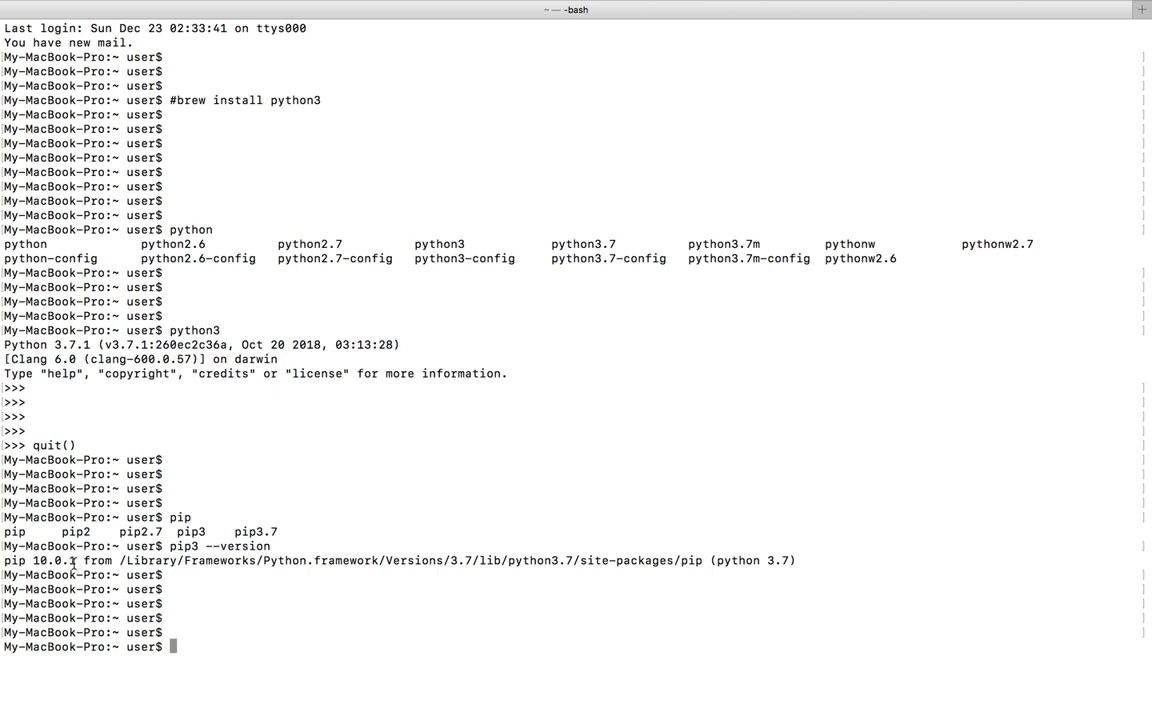
pyautogui.doubleClick(56, 560)
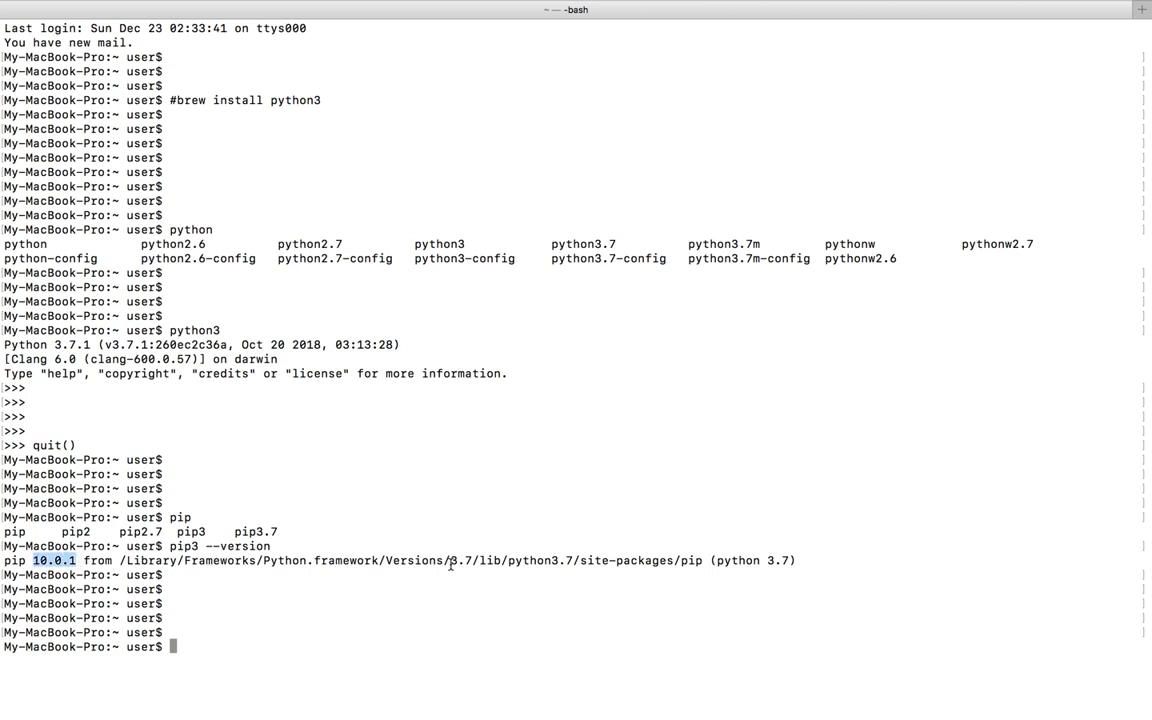
pyautogui.moveTo(510, 564)
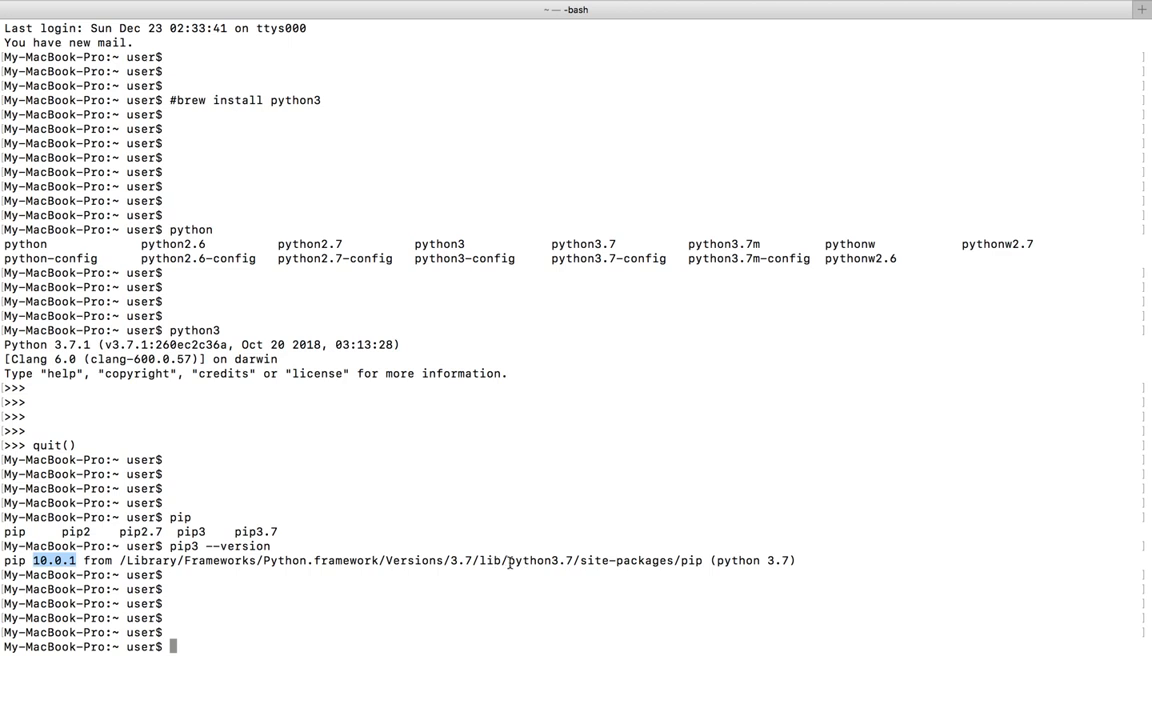
pyautogui.doubleClick(530, 560)
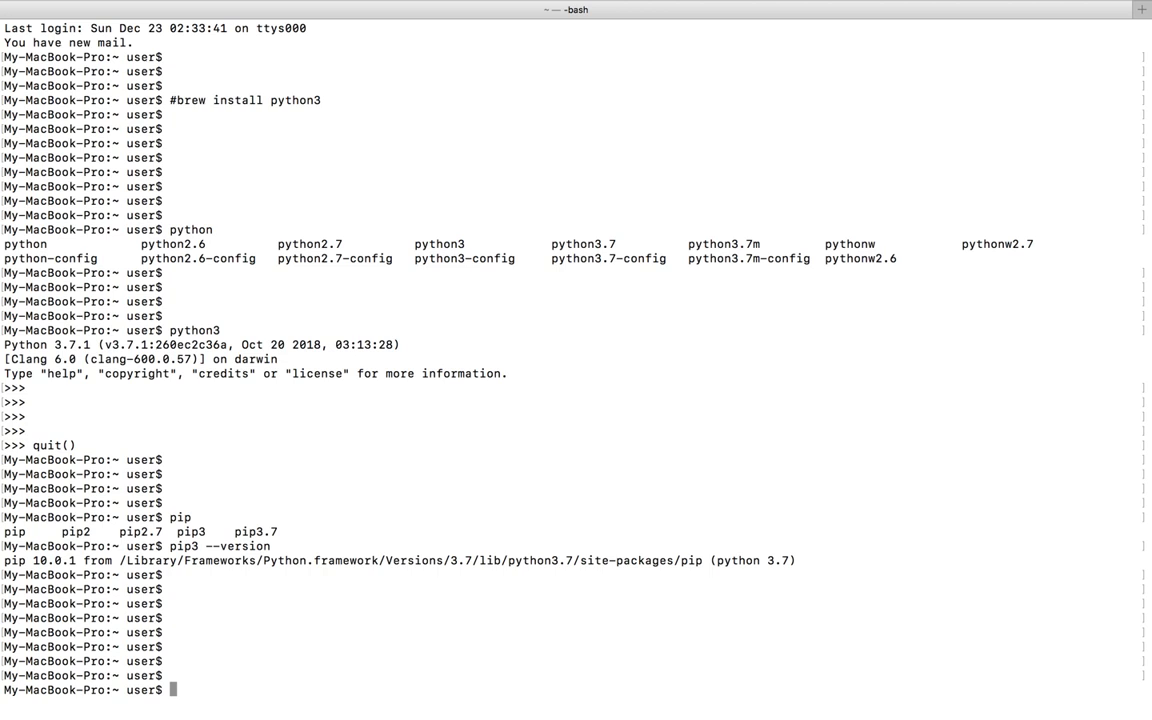
pyautogui.scroll(-3)
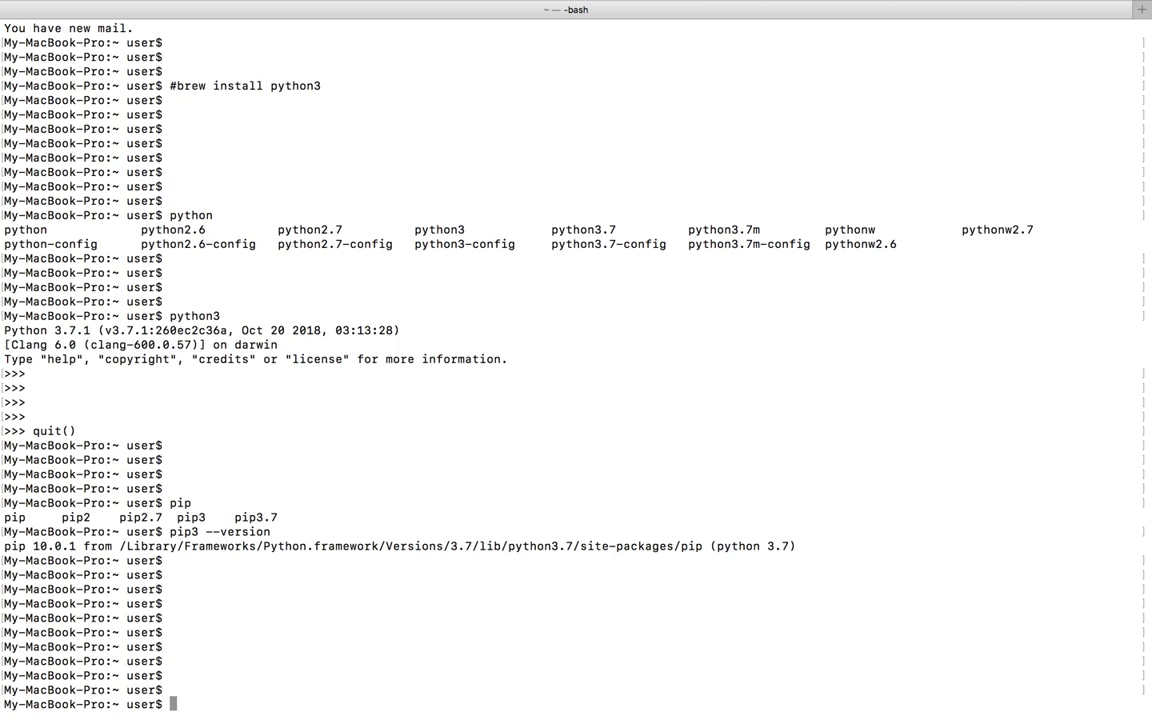
pyautogui.moveTo(378, 546)
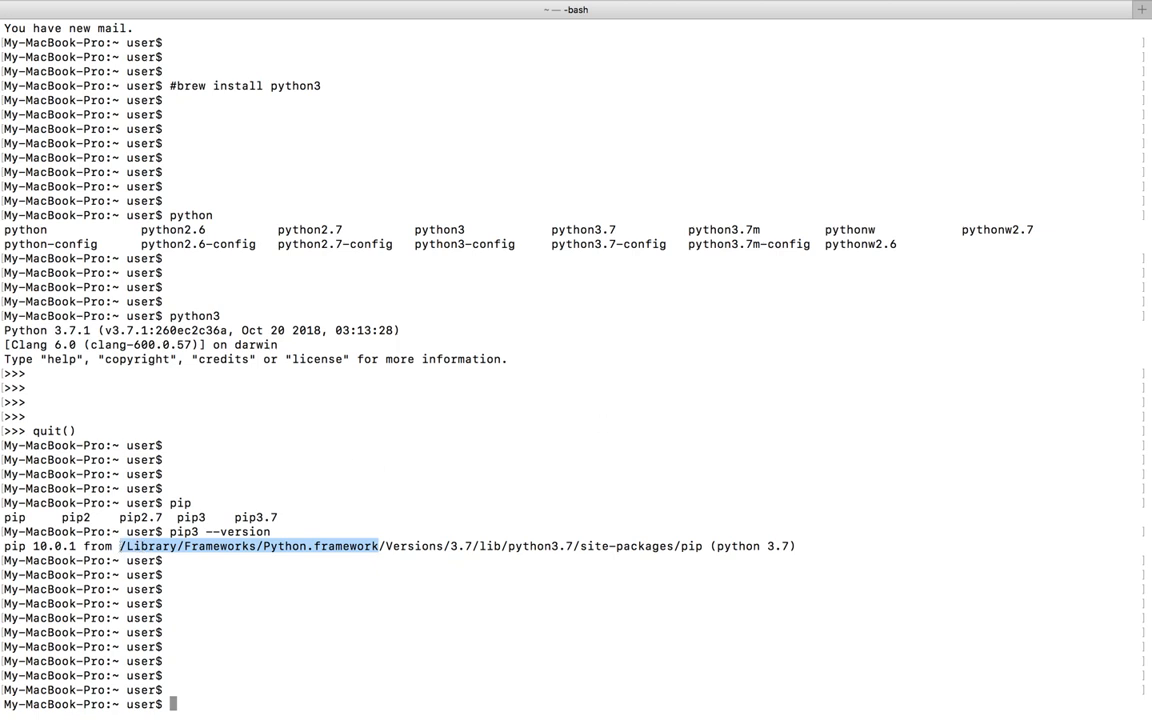
# Delete /Library/Frameworks/Python.framework with sudo rm -rf and start a fresh shell session.
pyautogui.write('sudo r')
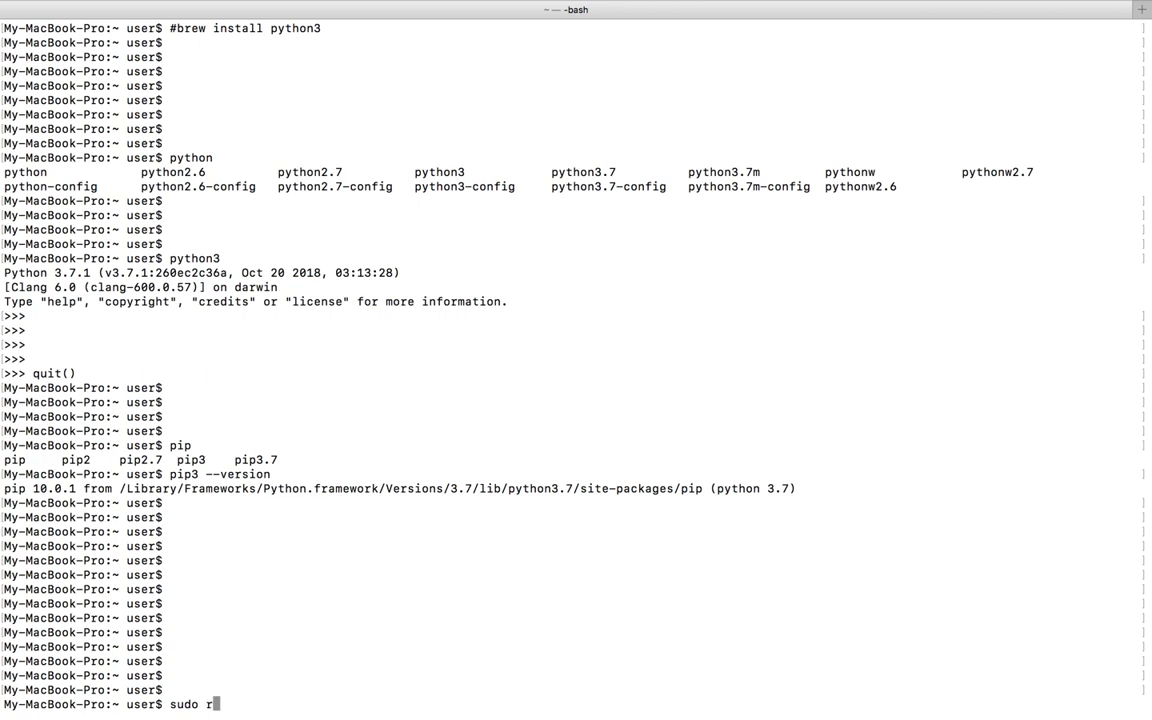
pyautogui.write('m -rf /Library/Frameworks/Python.framework')
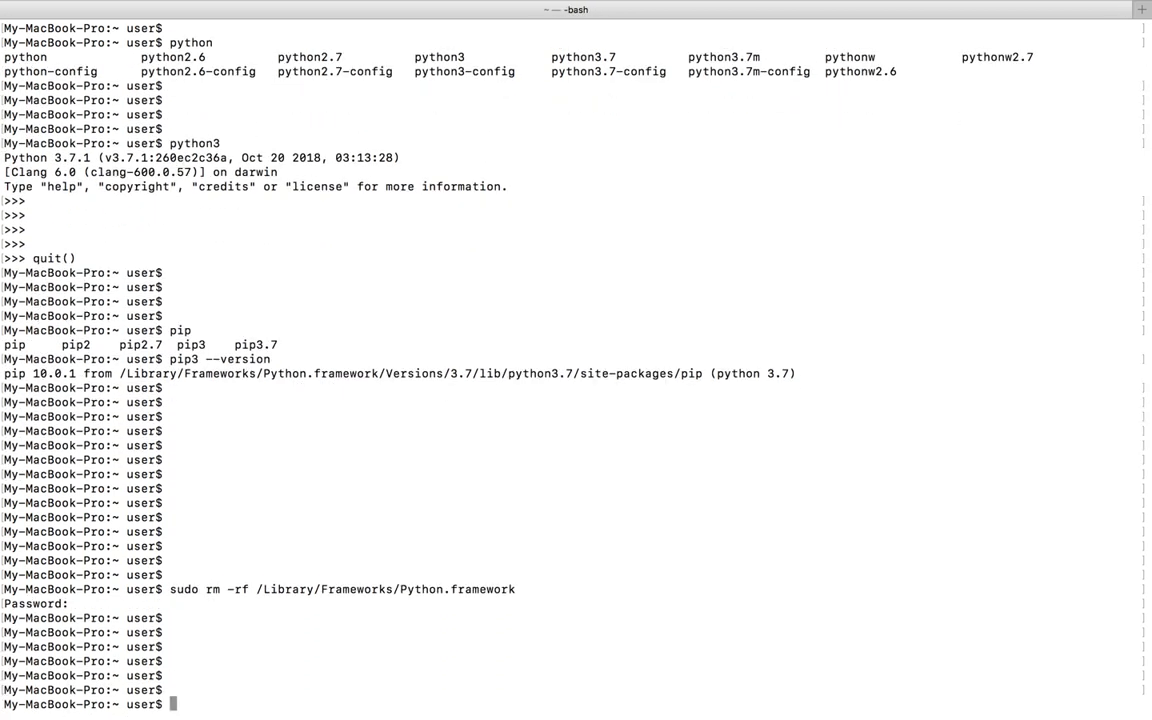
pyautogui.write('python3')
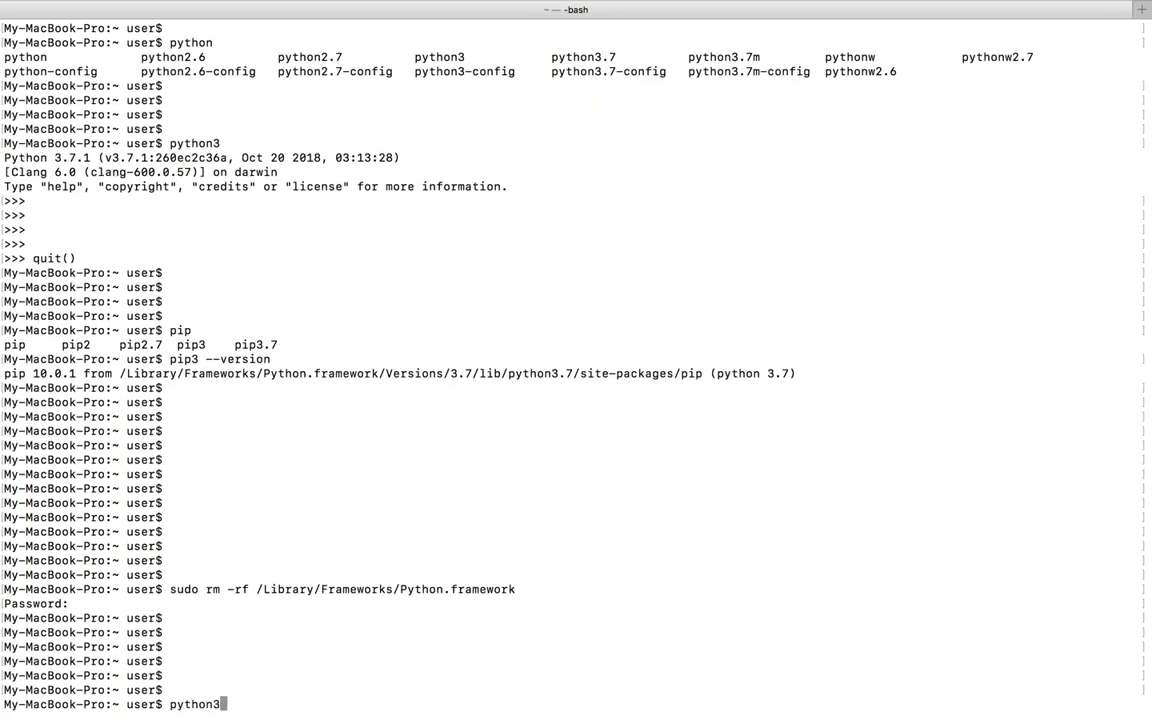
pyautogui.press('enter')
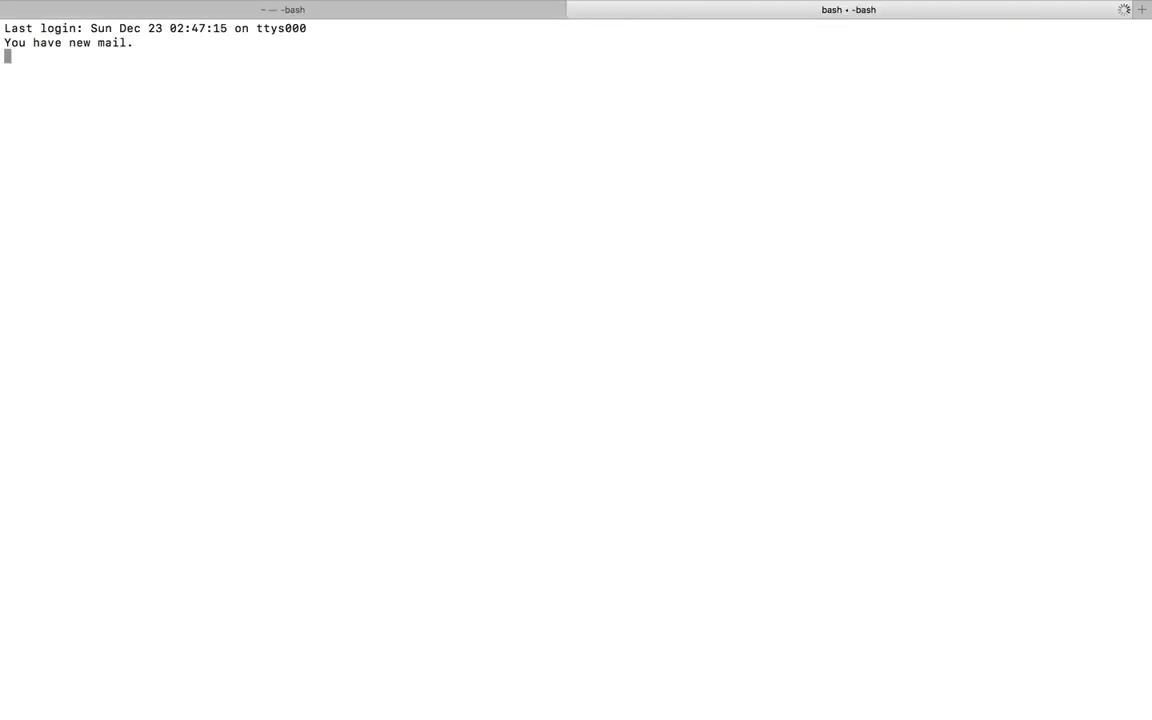
# Check that python still runs 2.7 while python3 and pip3 return command not found, leaving only pip2.
pyautogui.write('python')
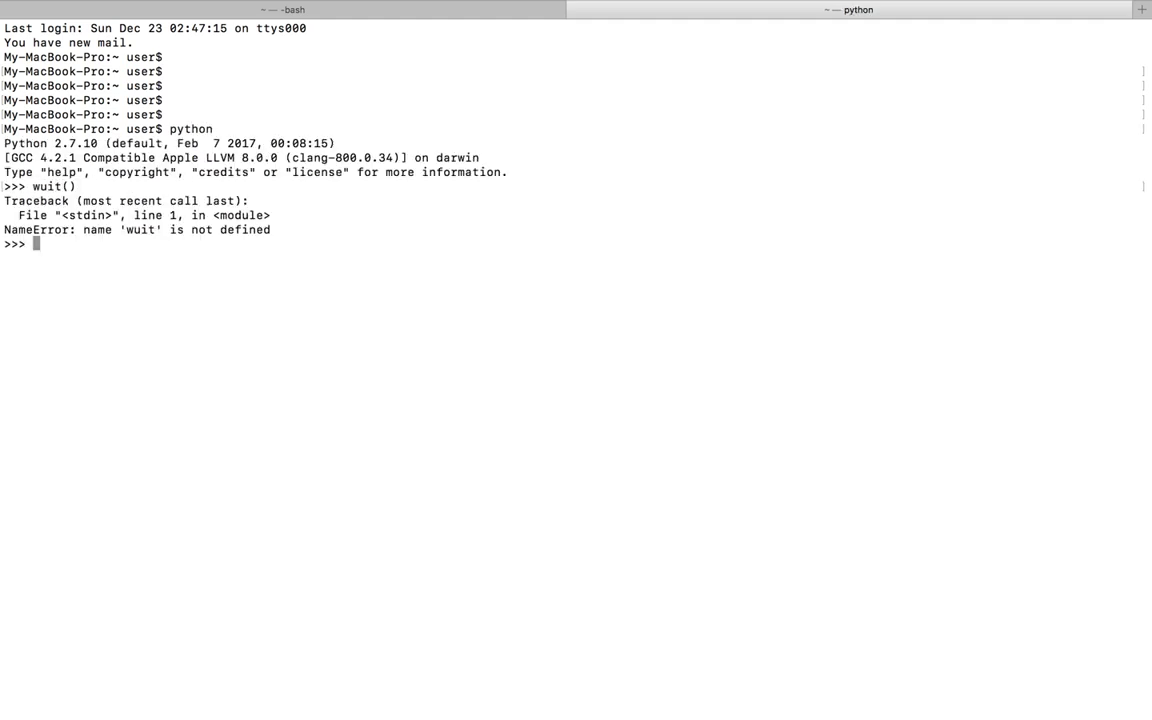
pyautogui.write('quit(')
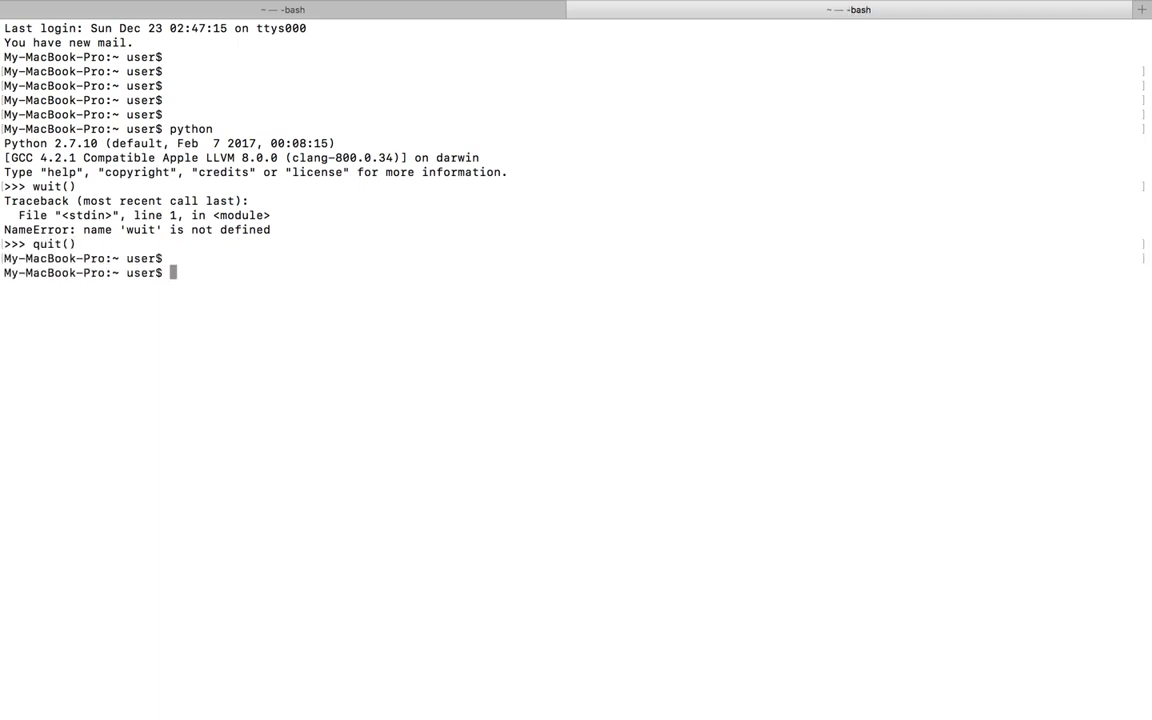
pyautogui.write('python3')
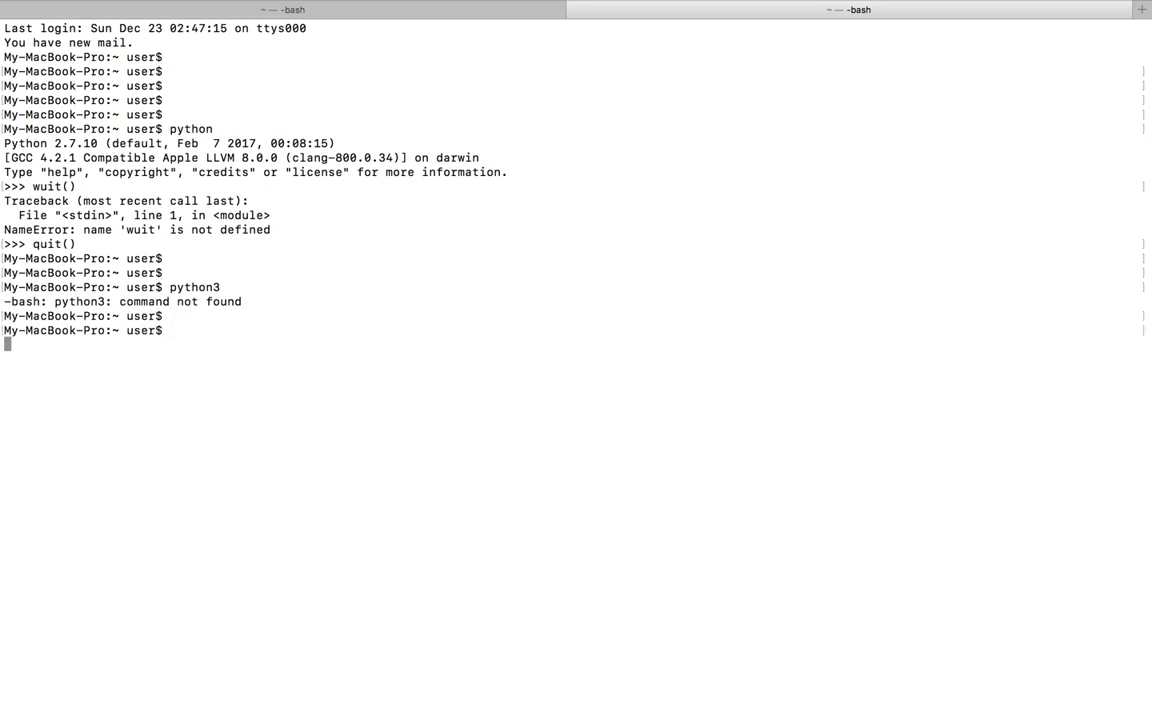
pyautogui.write('pip3')
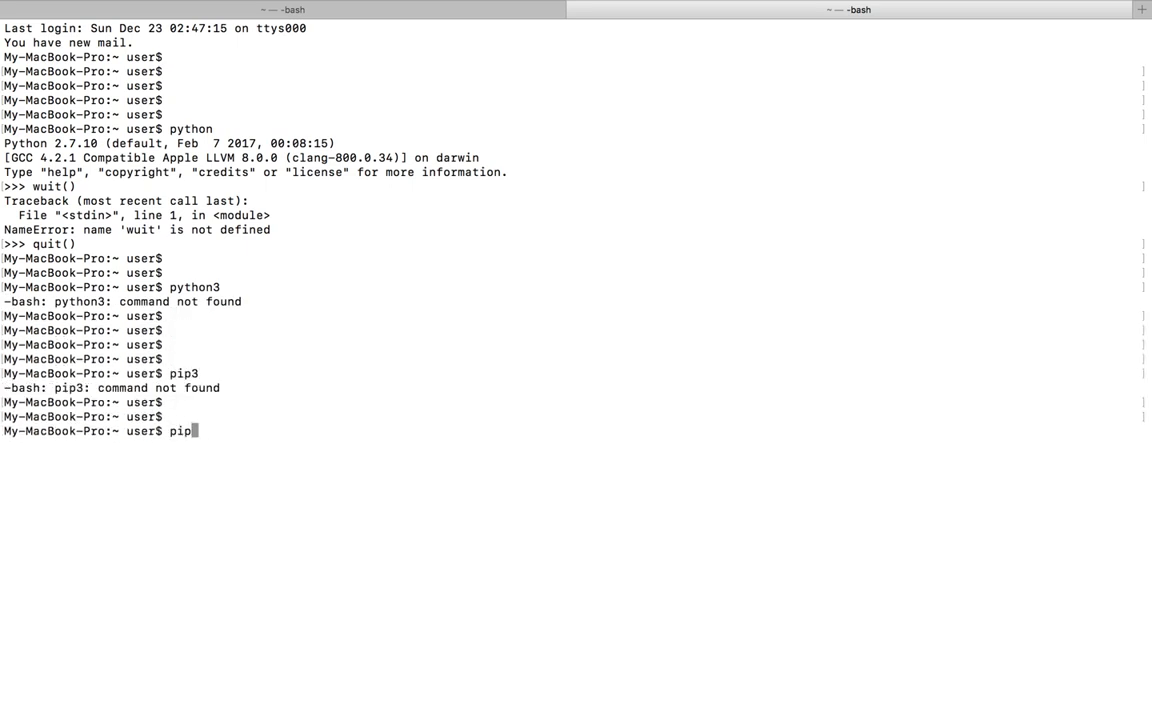
pyautogui.press('Tab')
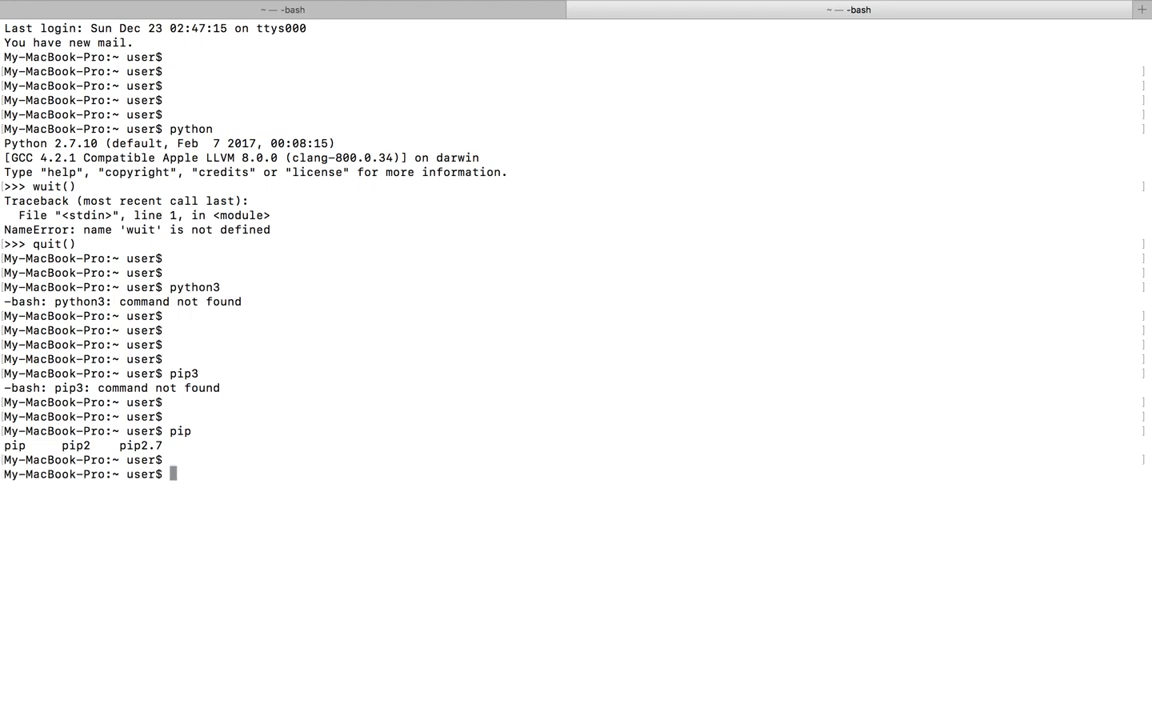
pyautogui.write('brew')
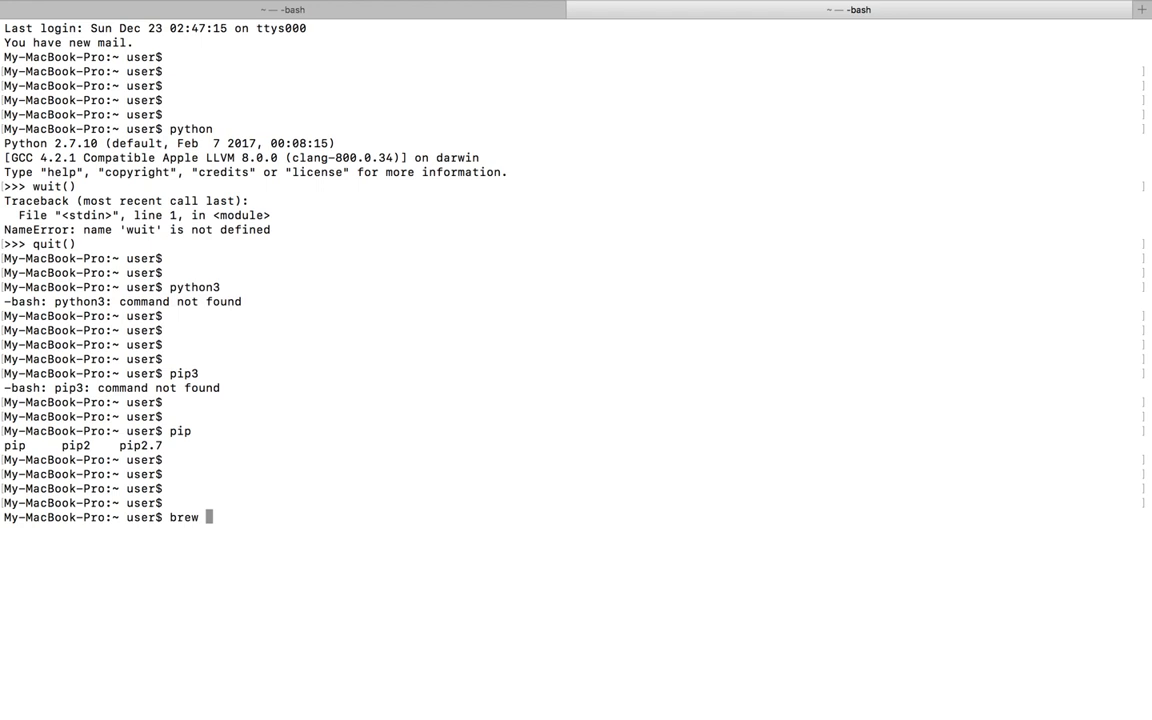
# Run brew install python3 and confirm python3 now launches Homebrew's Python 3.7.1.
pyautogui.write('install python3')
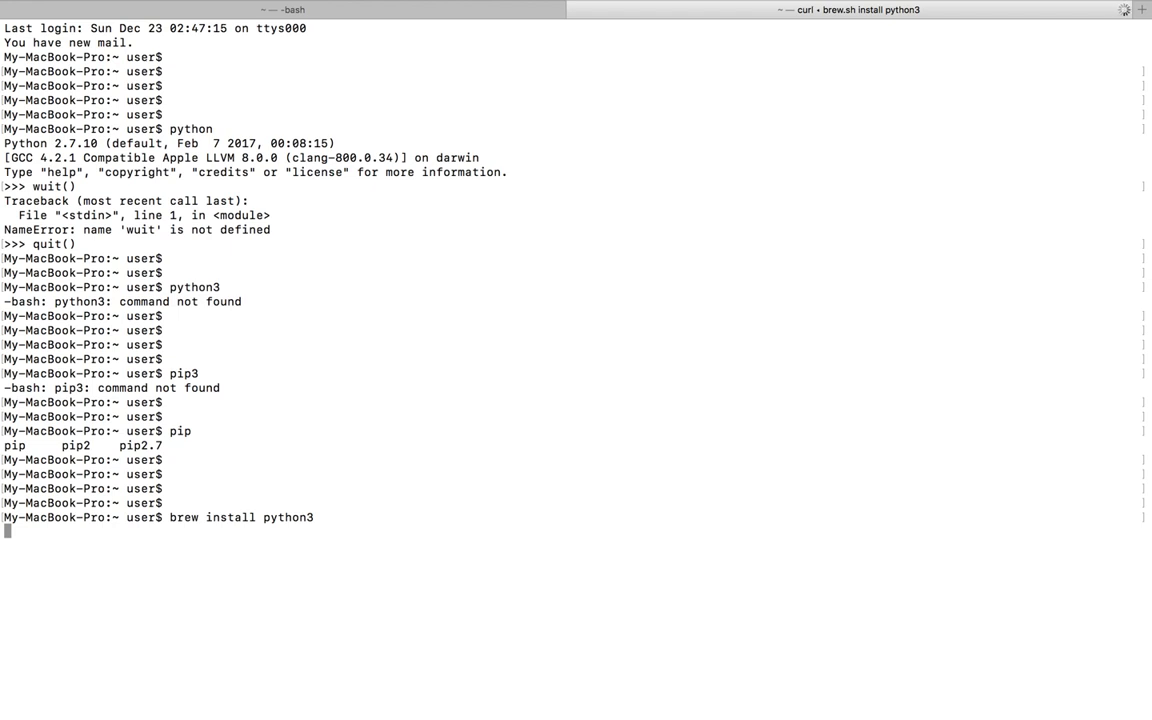
pyautogui.press('Return')
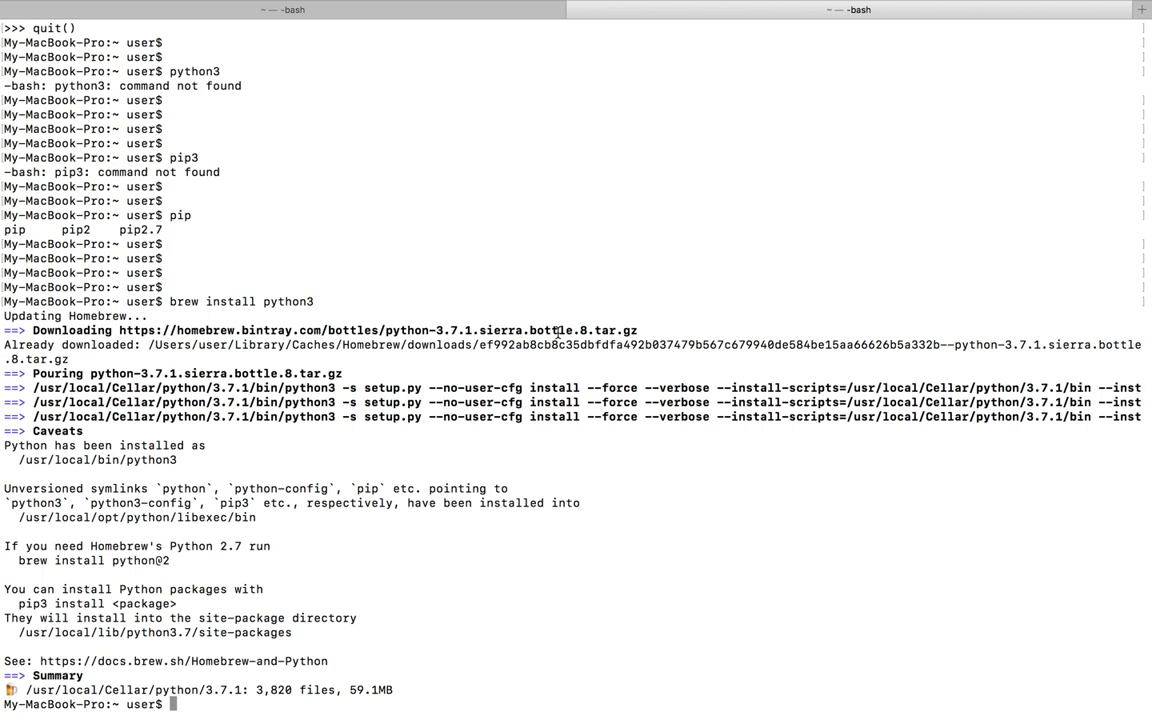
pyautogui.write('pyth')
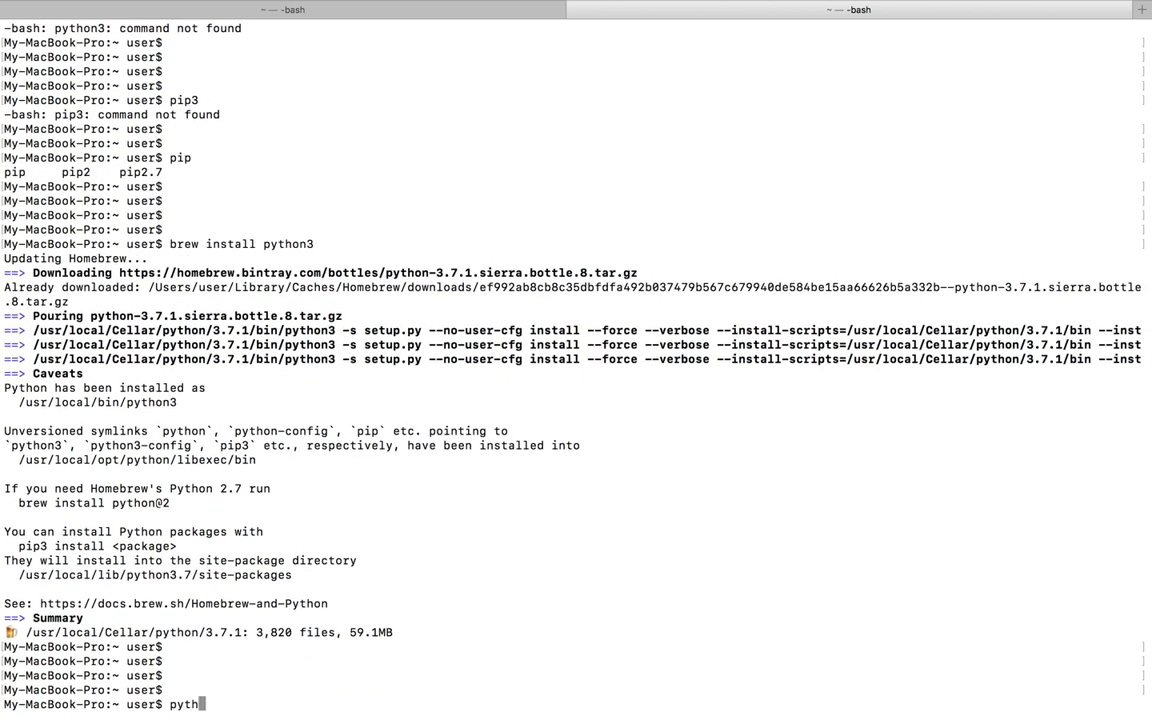
pyautogui.write('on3')
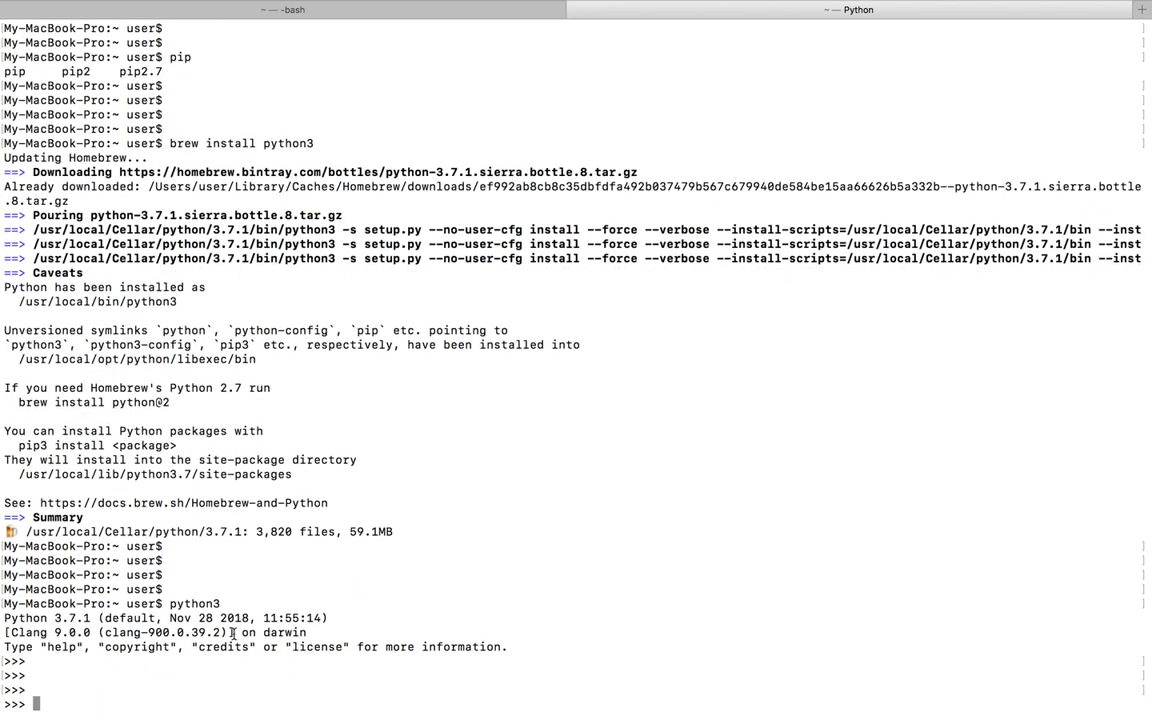
# Exit the interpreter and confirm pip3 --version reports pip 18.1 from /usr/local/lib/python3.7.
pyautogui.write('quit(')
pyautogui.write('pip3.')
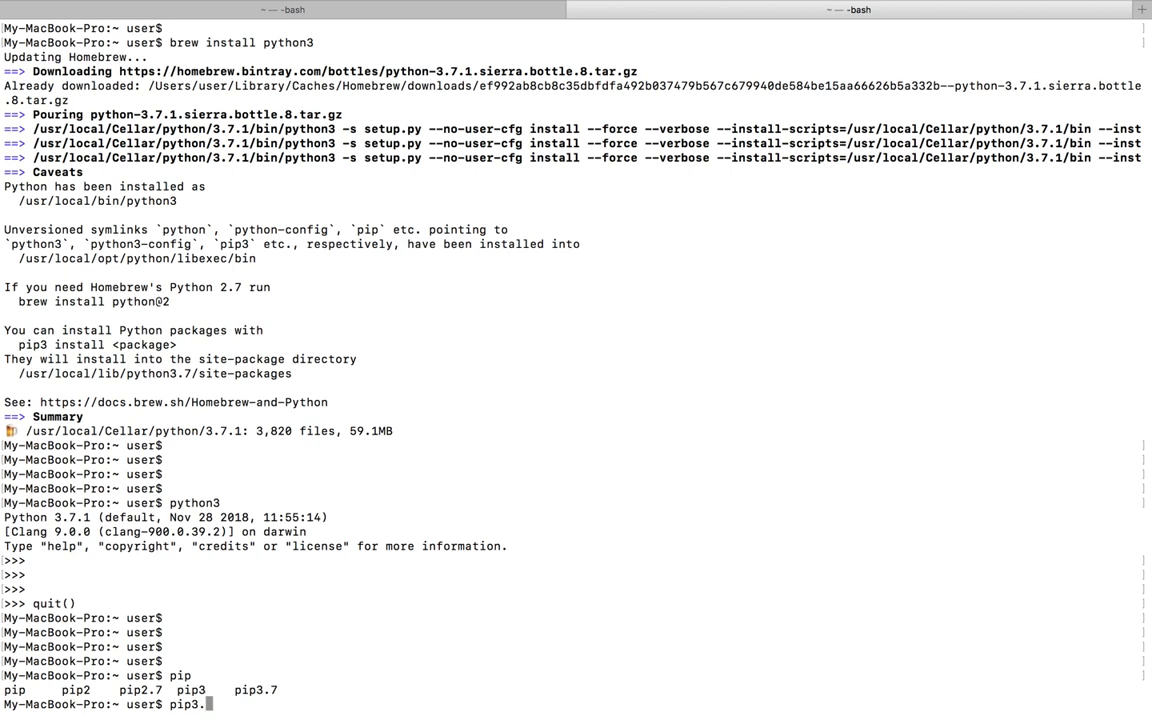
pyautogui.write('version')
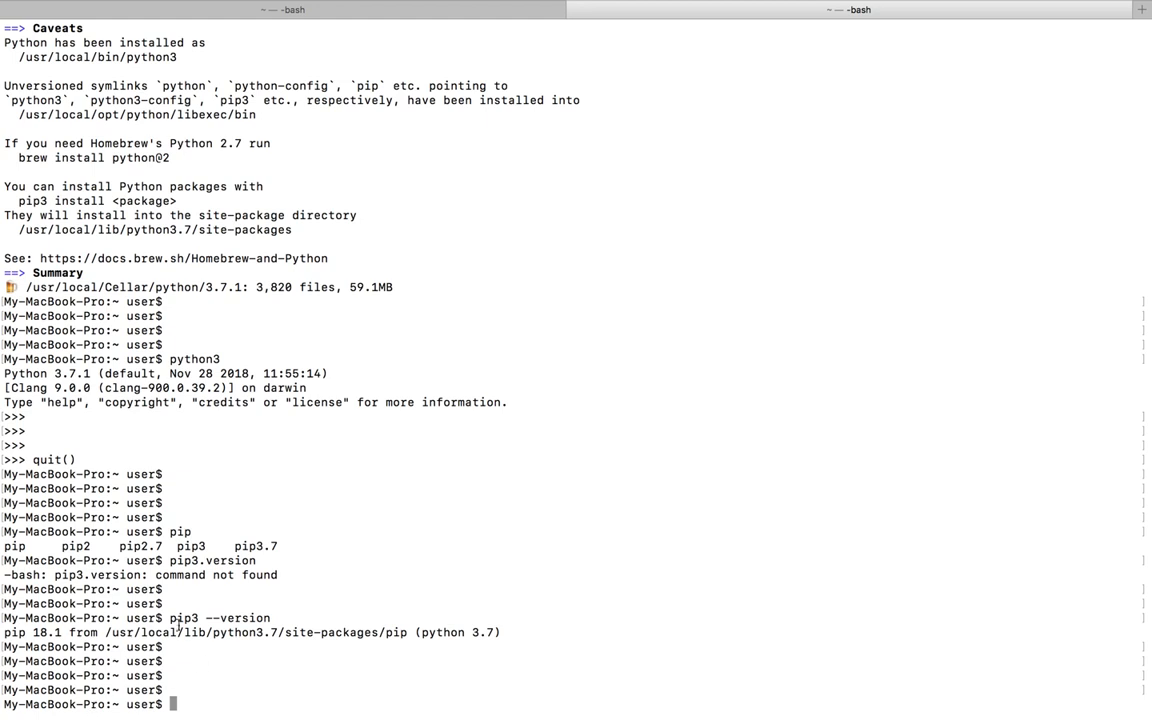
pyautogui.doubleClick(32, 632)
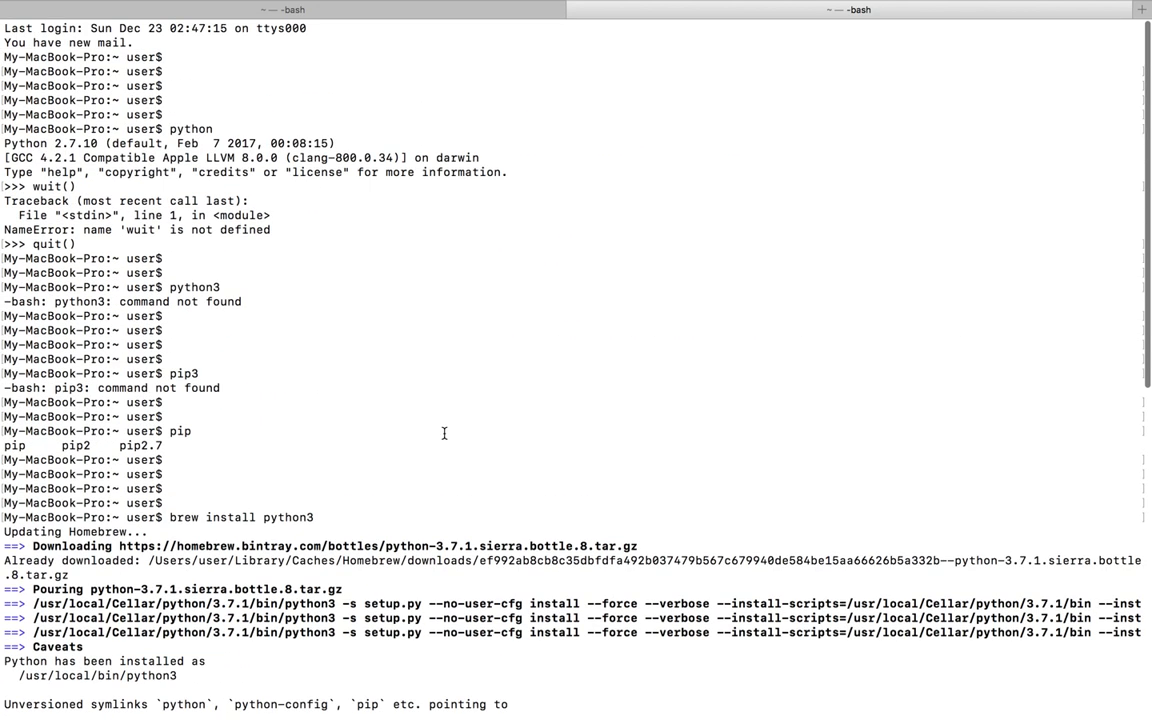
pyautogui.scroll(-3)
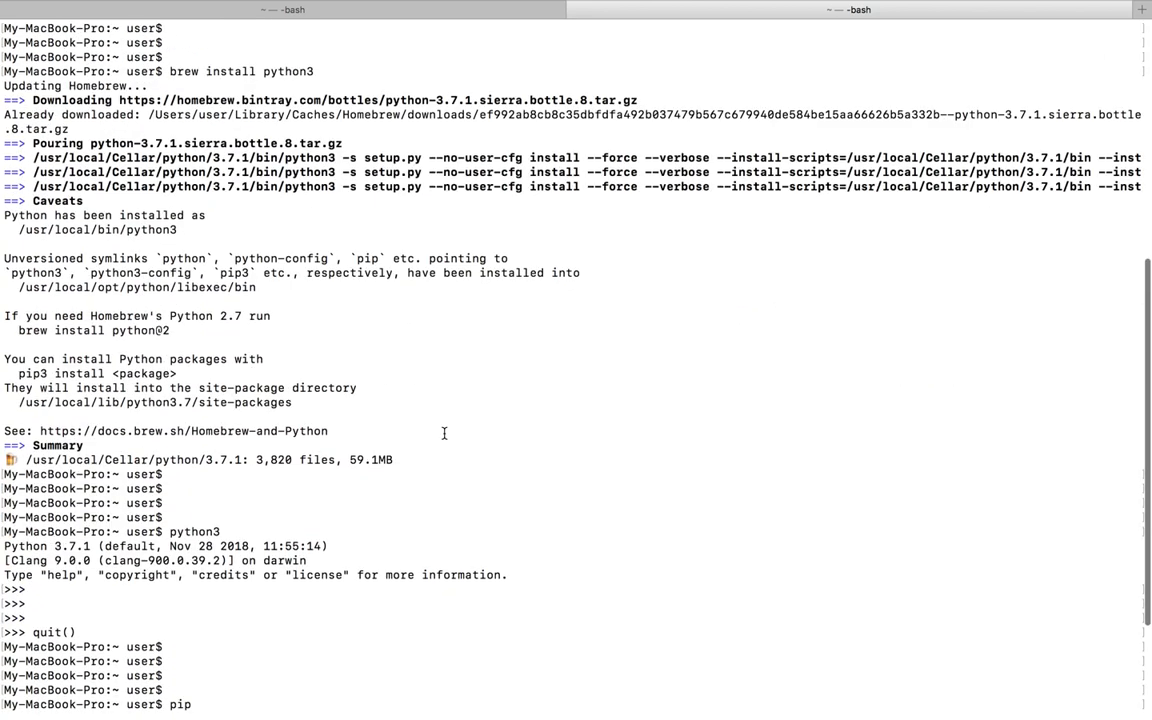
pyautogui.write('pip3 --version')
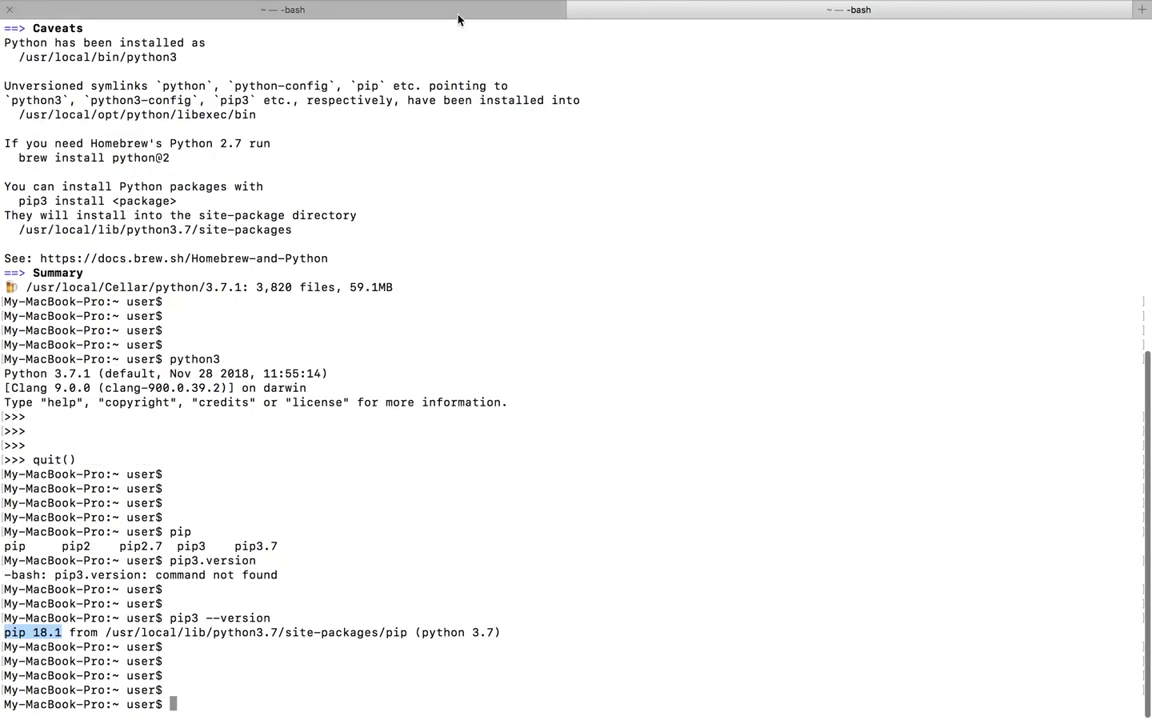
pyautogui.moveTo(388, 536)
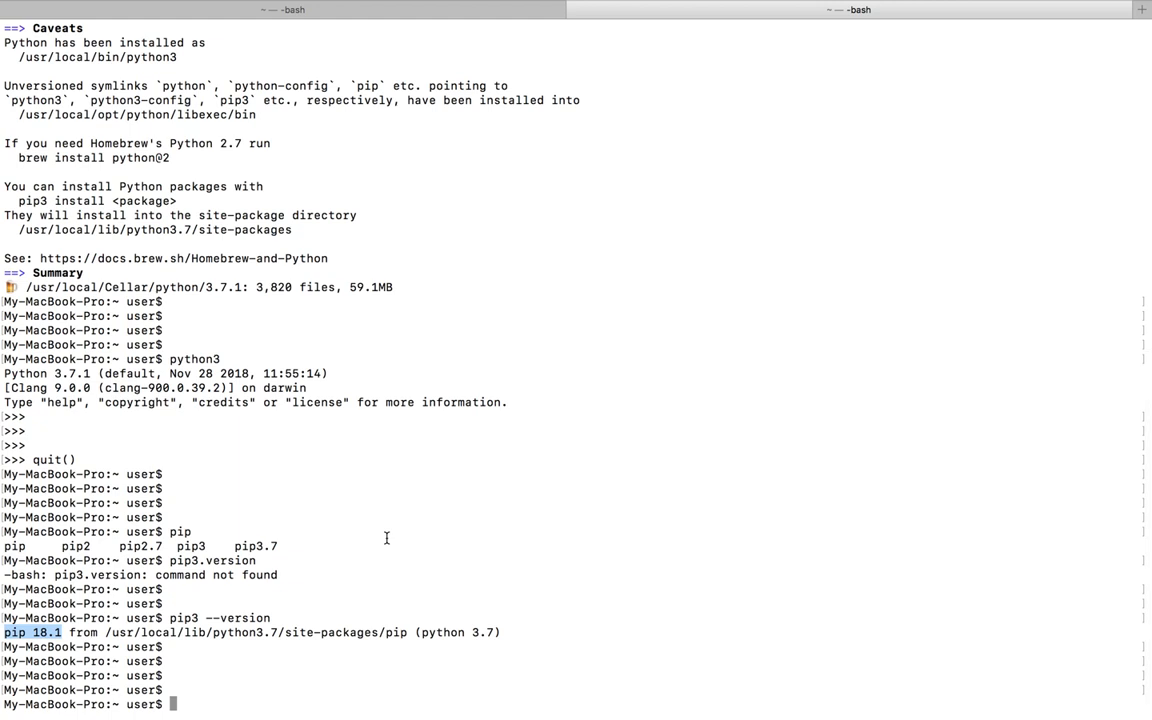